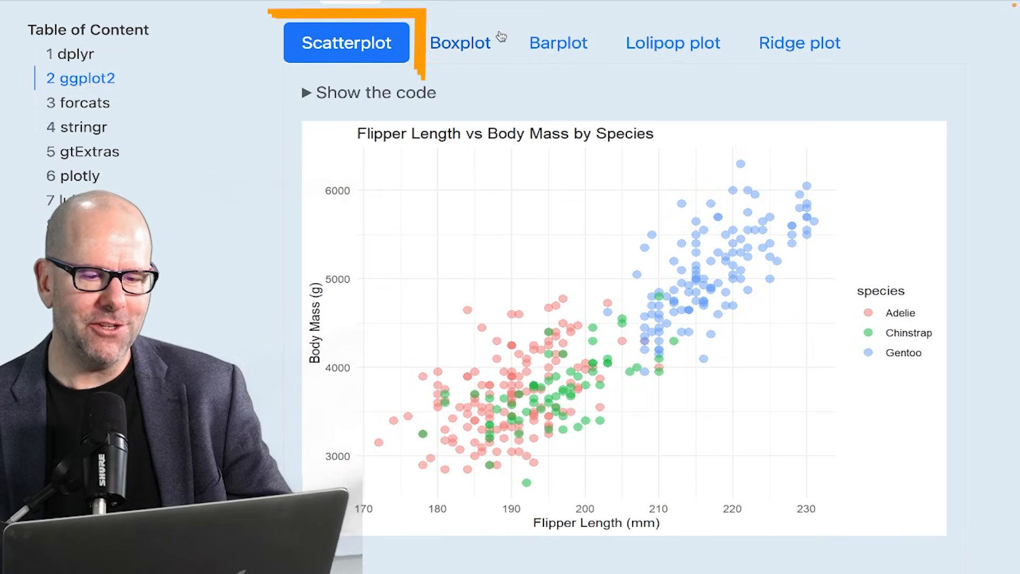
# Browse the Barplot, Lolipop and Ridge plot tabs, then expand the lollipop plot's code.
pyautogui.click(557, 43)
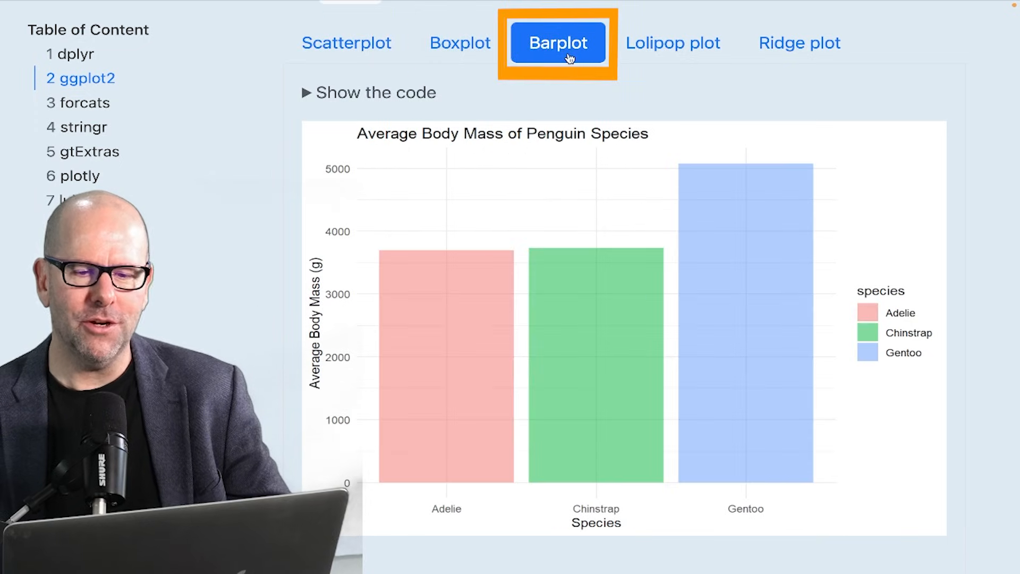
pyautogui.click(673, 43)
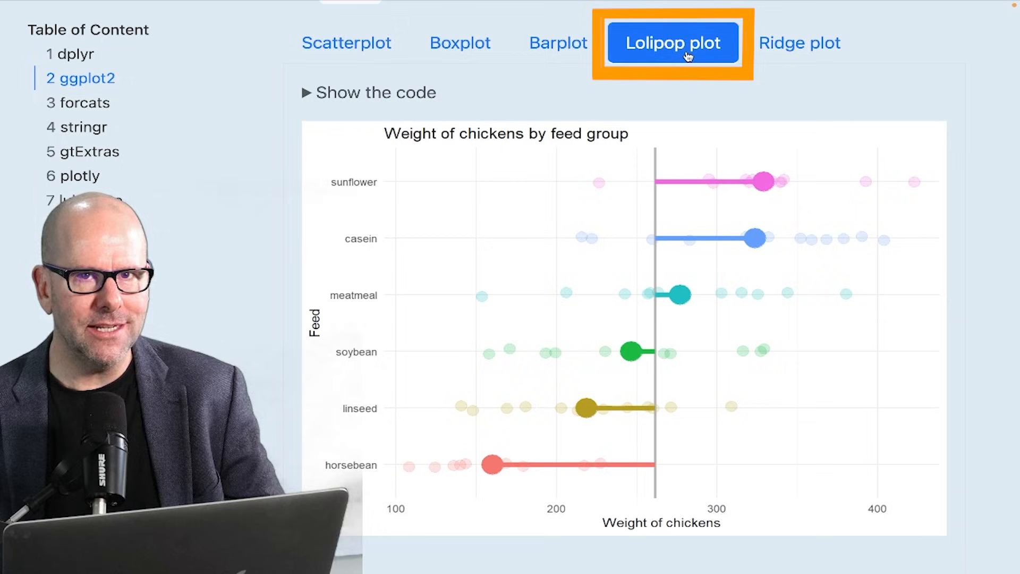
pyautogui.click(799, 42)
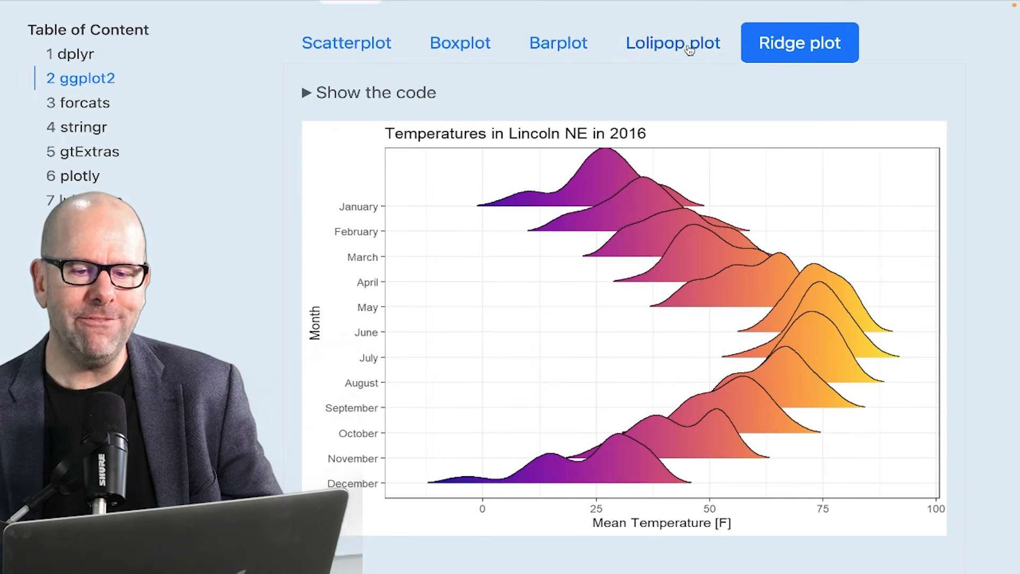
pyautogui.click(673, 42)
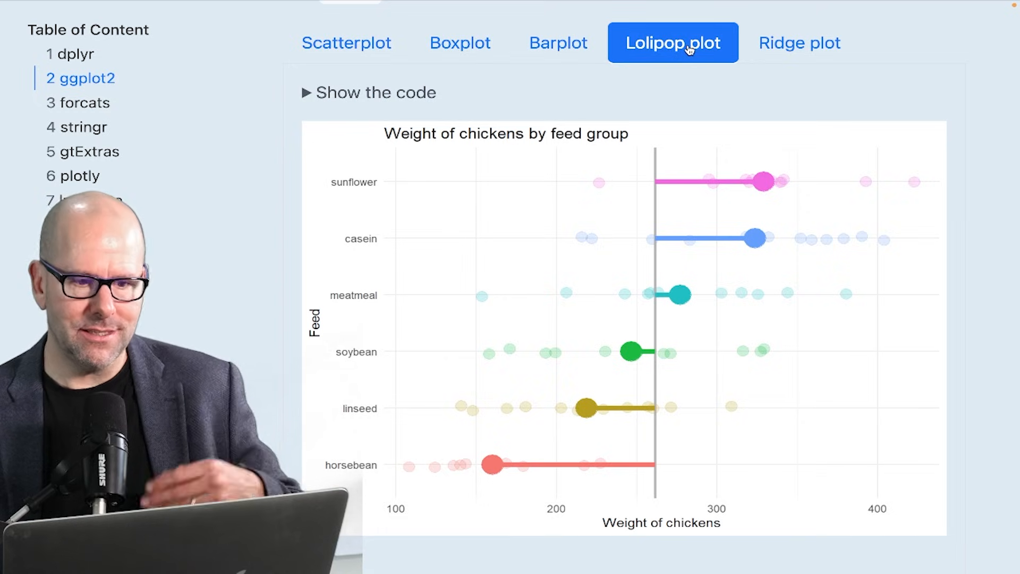
pyautogui.click(369, 91)
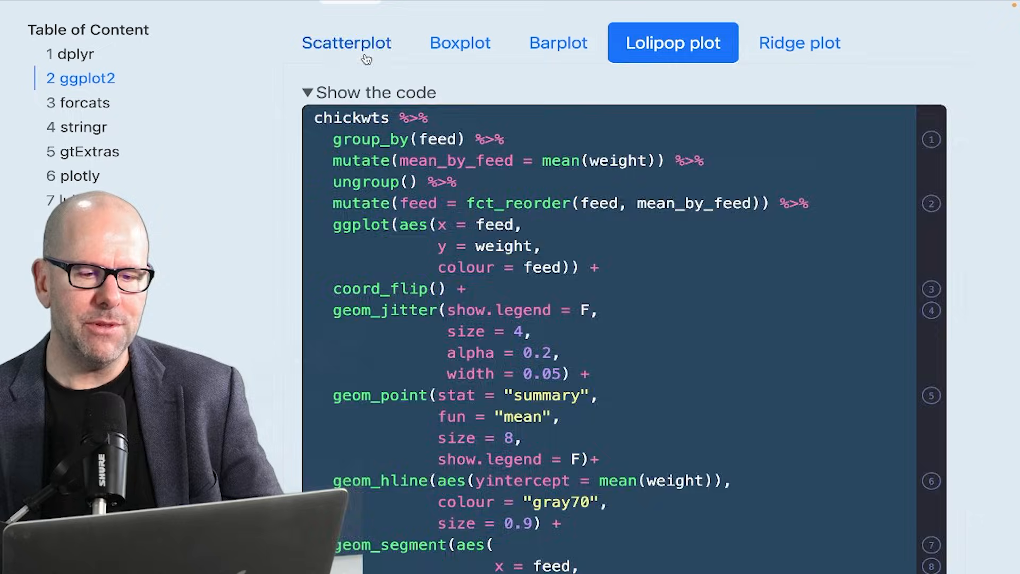
pyautogui.click(346, 43)
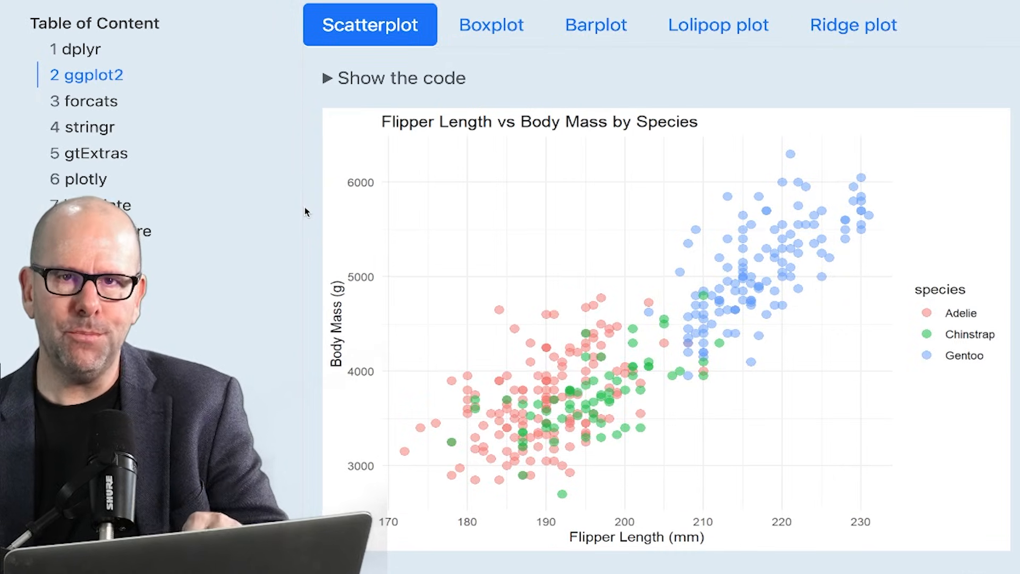
pyautogui.moveTo(529, 248)
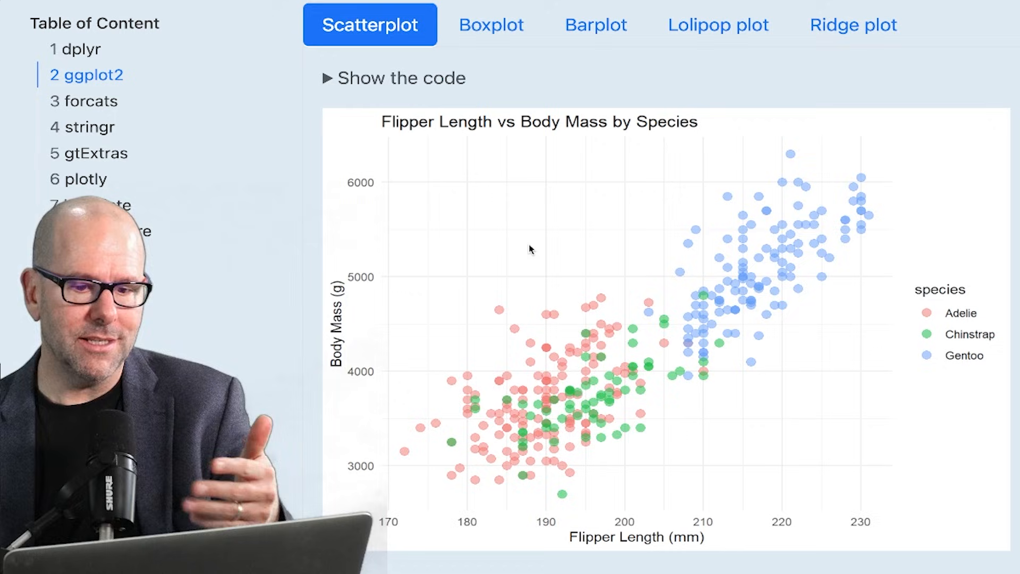
pyautogui.moveTo(993, 300)
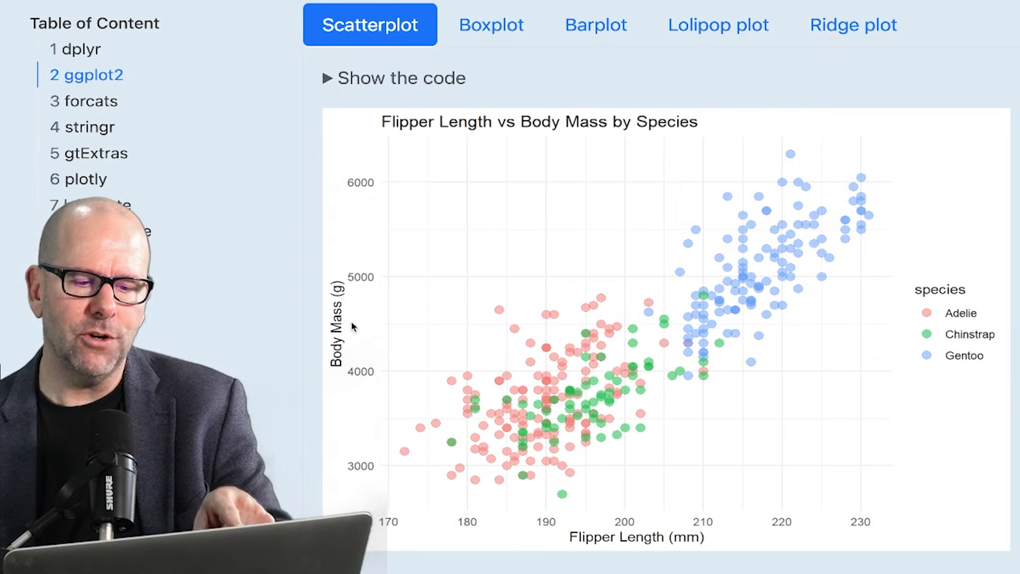
pyautogui.moveTo(755, 552)
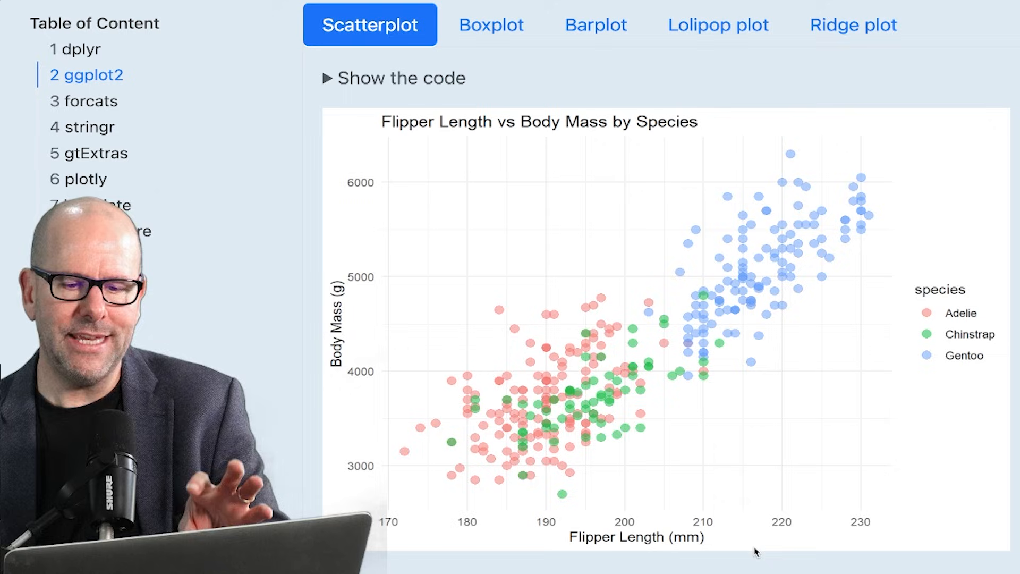
pyautogui.moveTo(774, 373)
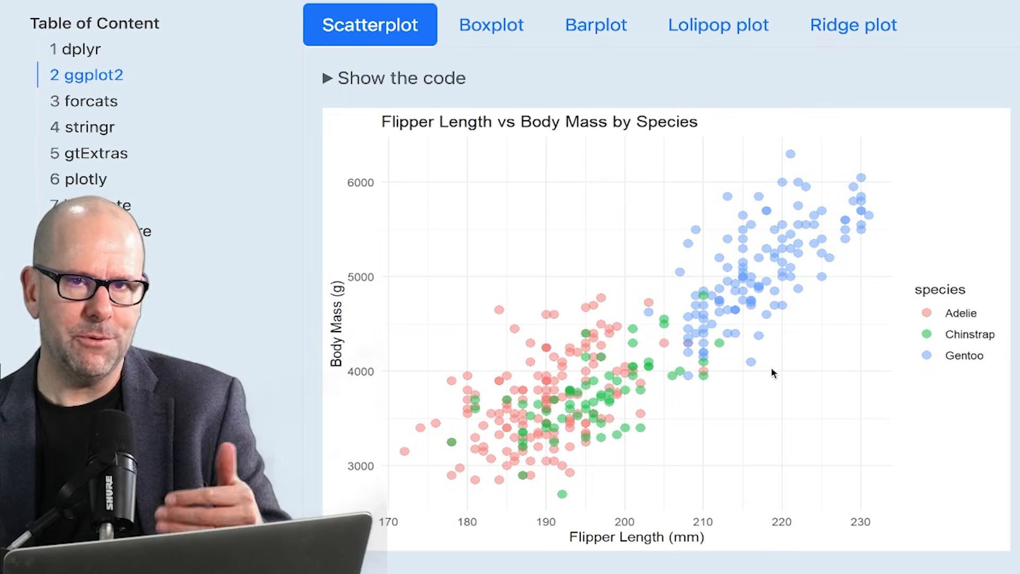
pyautogui.moveTo(655, 371)
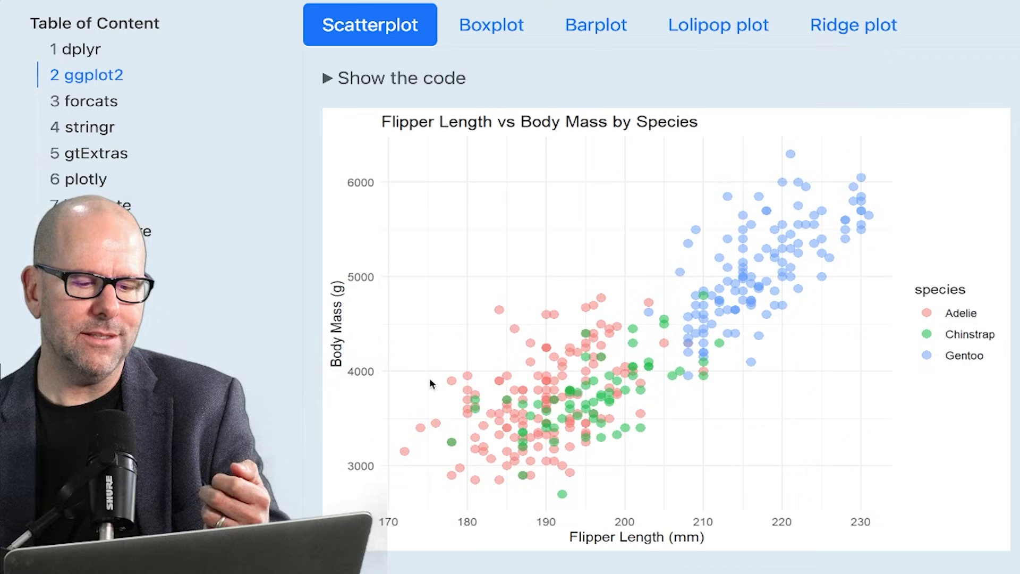
pyautogui.moveTo(963, 296)
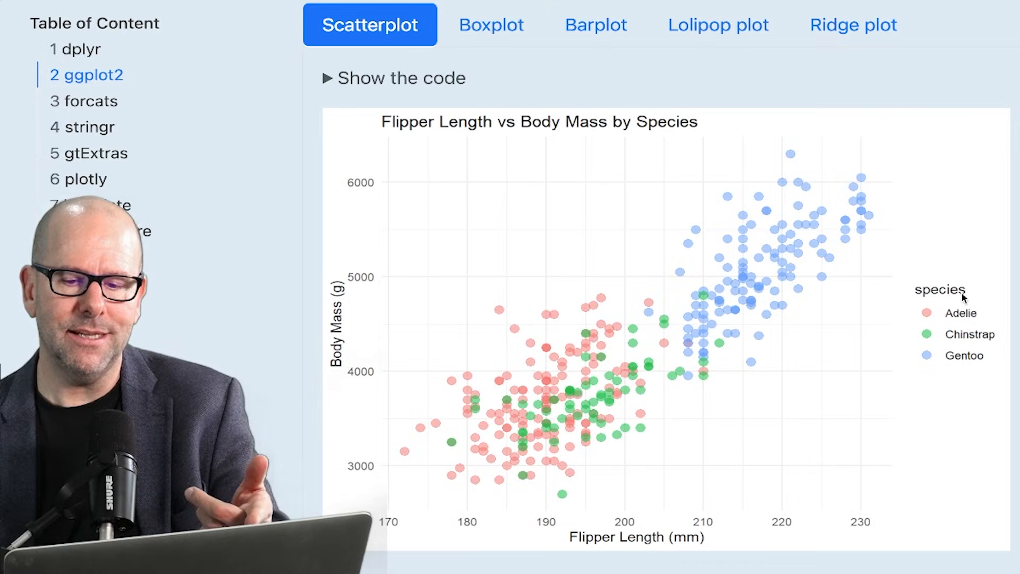
pyautogui.moveTo(568, 402)
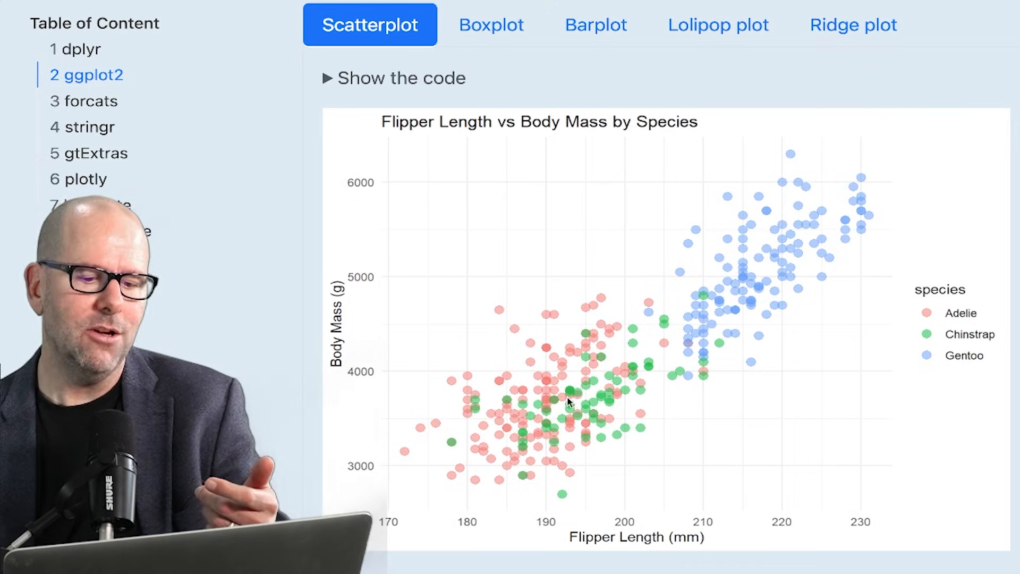
pyautogui.moveTo(820, 234)
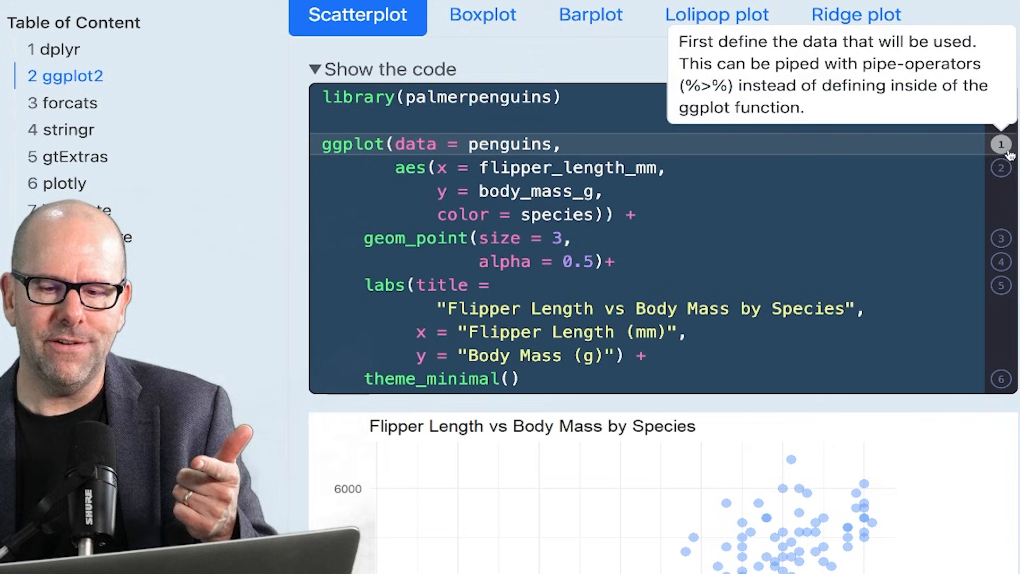
# Read annotations 1 and 2 on defining the data and mapping aesthetics in the scatterplot code.
pyautogui.click(1002, 169)
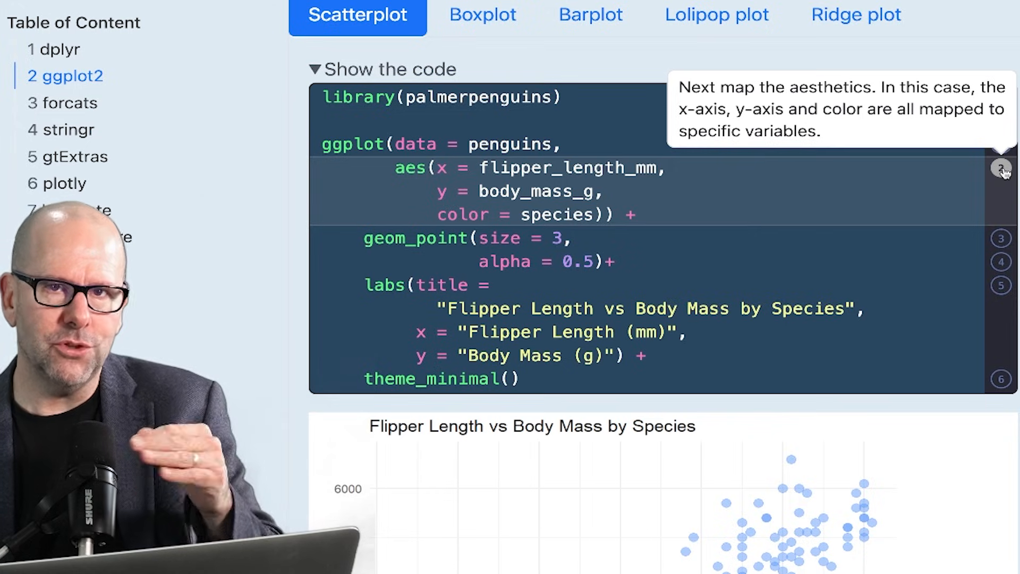
pyautogui.click(1001, 239)
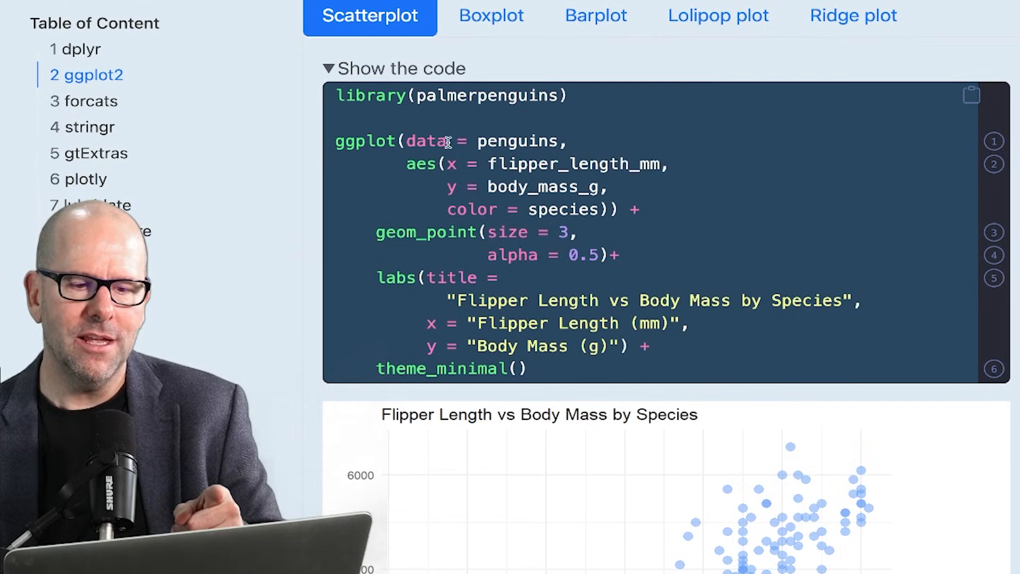
pyautogui.doubleClick(519, 142)
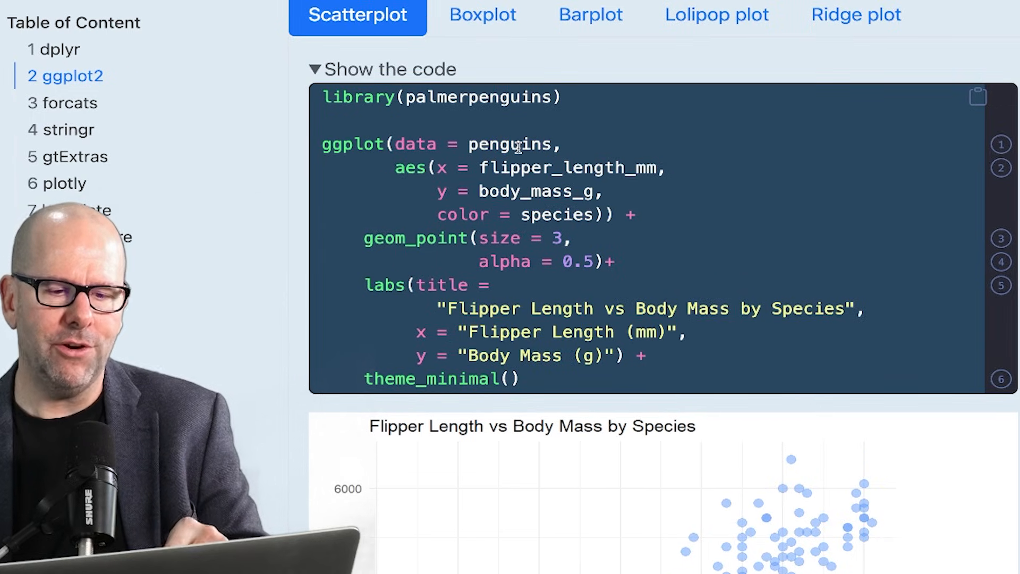
pyautogui.moveTo(408, 137)
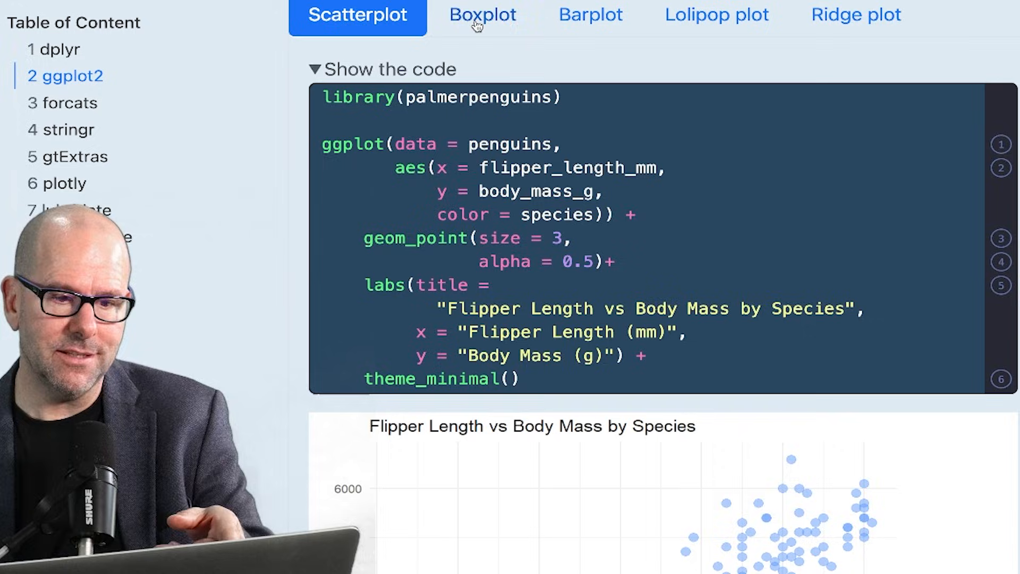
pyautogui.click(483, 14)
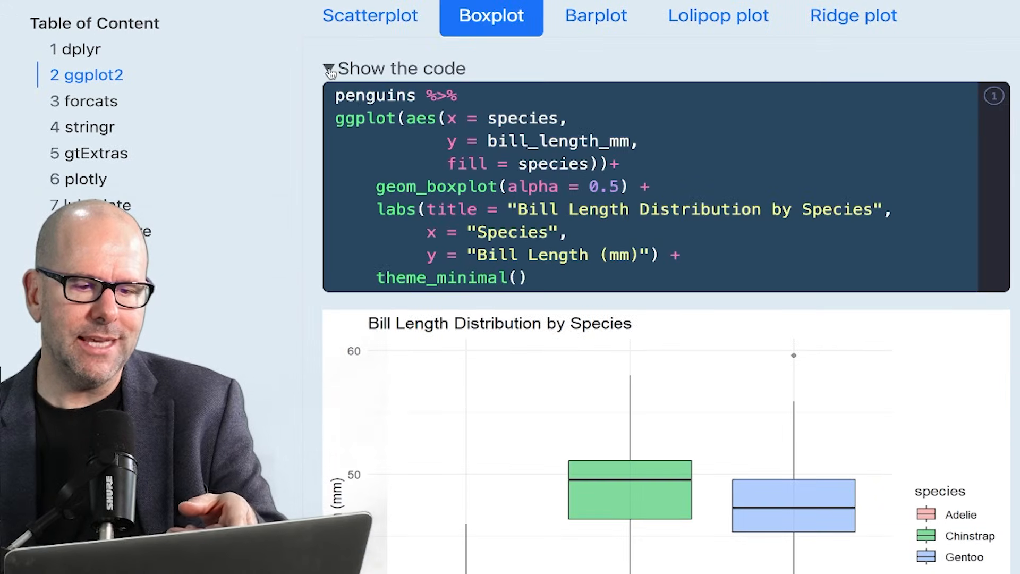
pyautogui.doubleClick(375, 96)
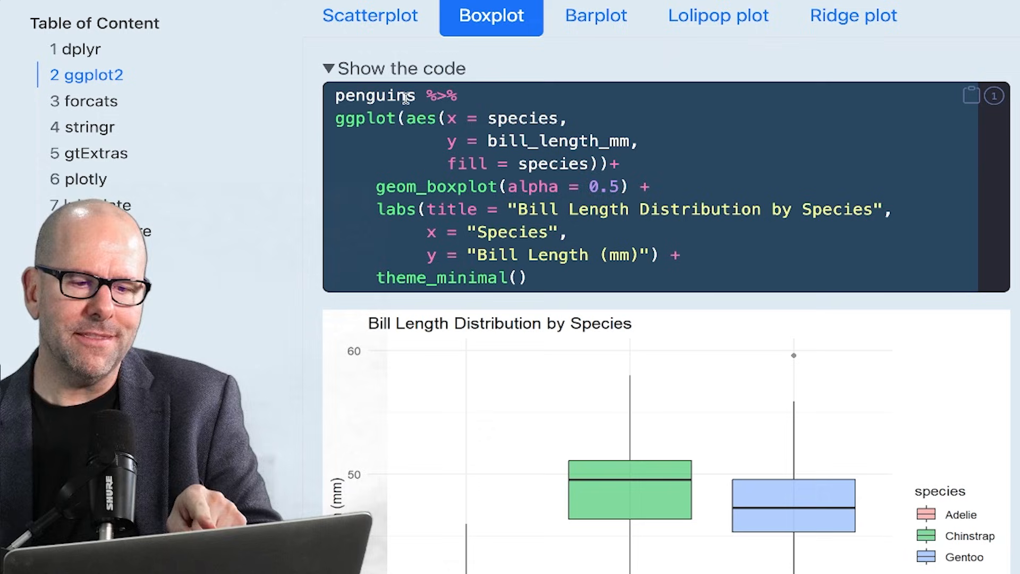
pyautogui.moveTo(462, 137)
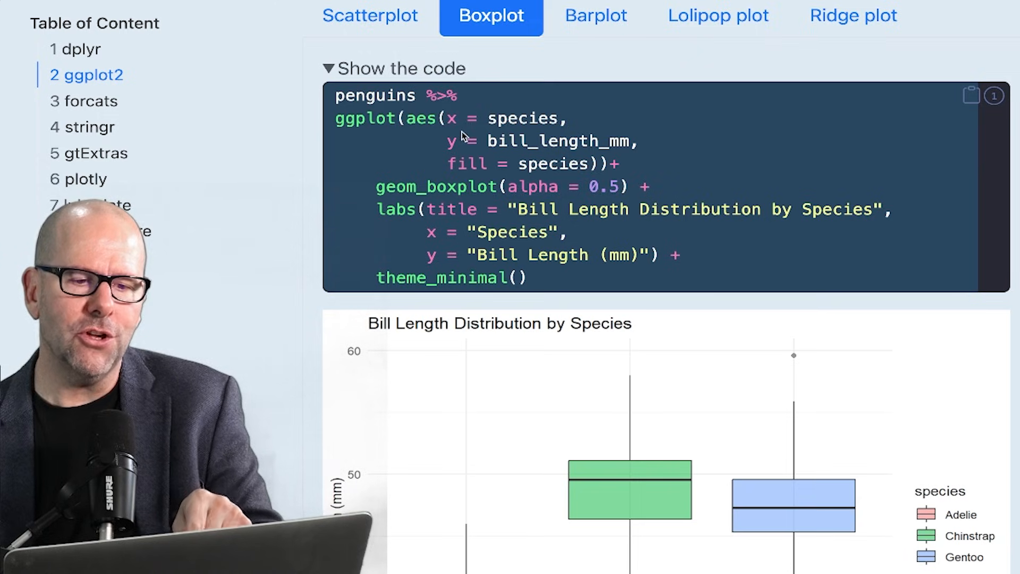
pyautogui.doubleClick(375, 95)
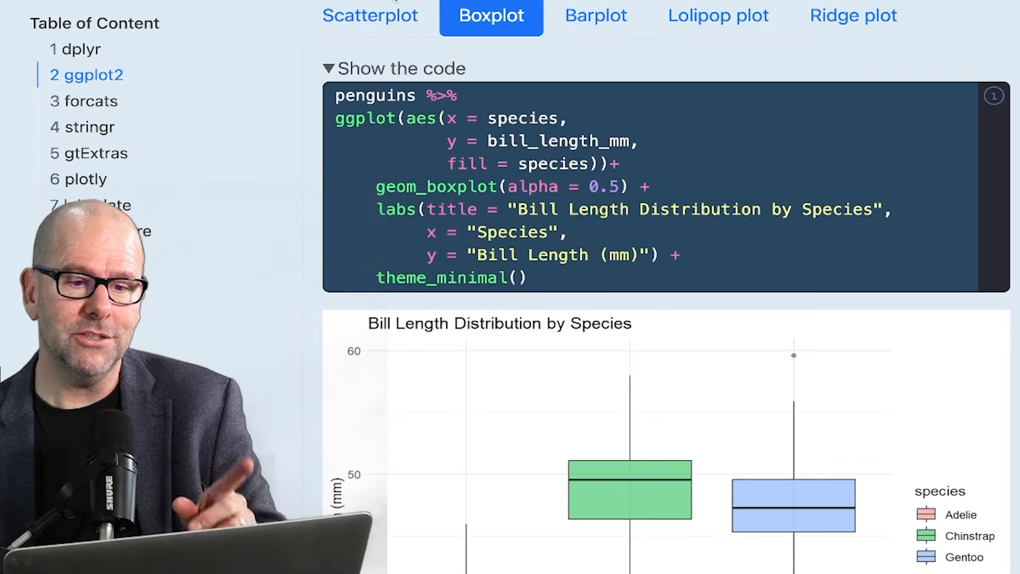
pyautogui.click(369, 16)
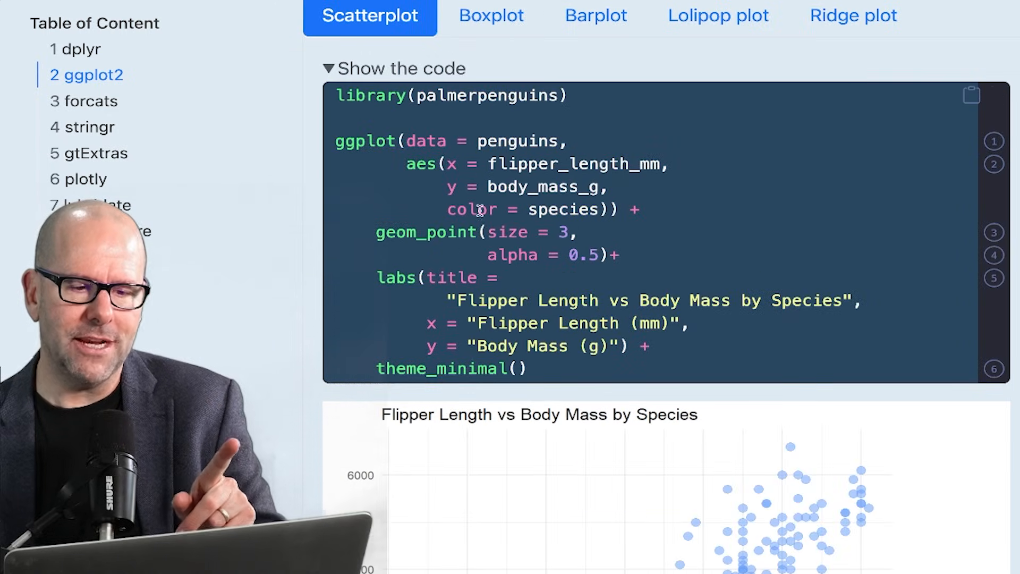
pyautogui.moveTo(439, 145)
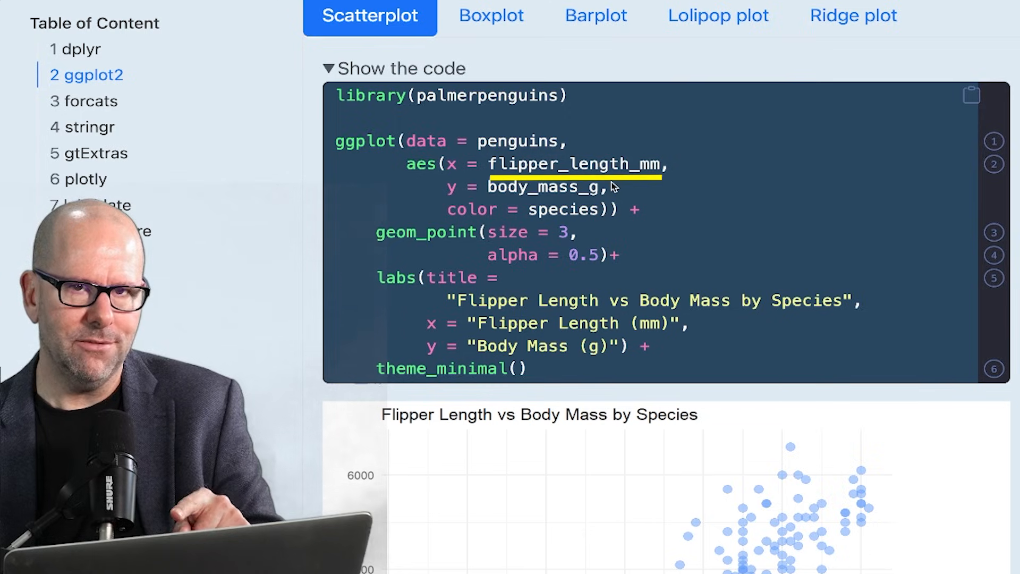
pyautogui.scroll(-3)
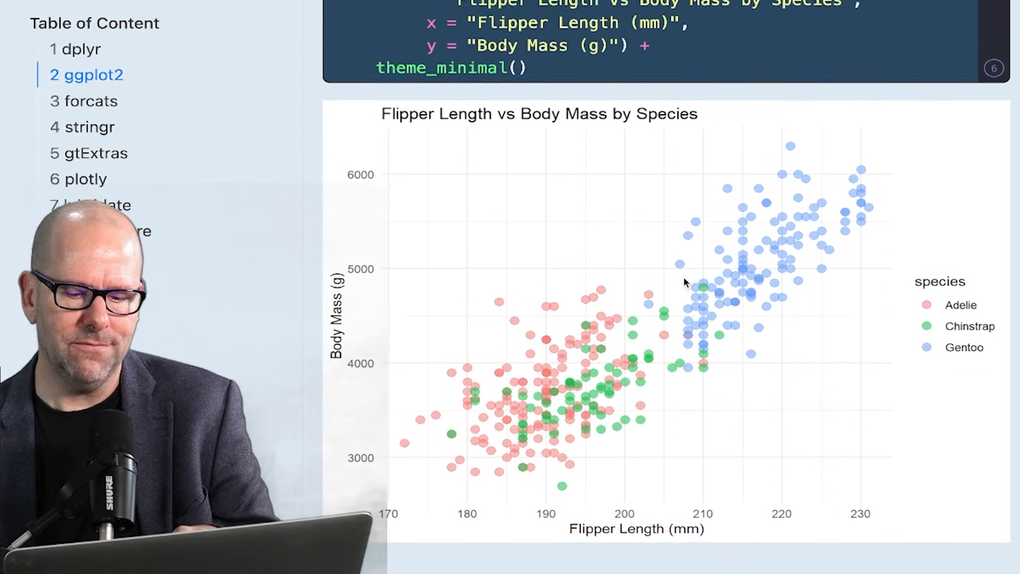
pyautogui.scroll(3)
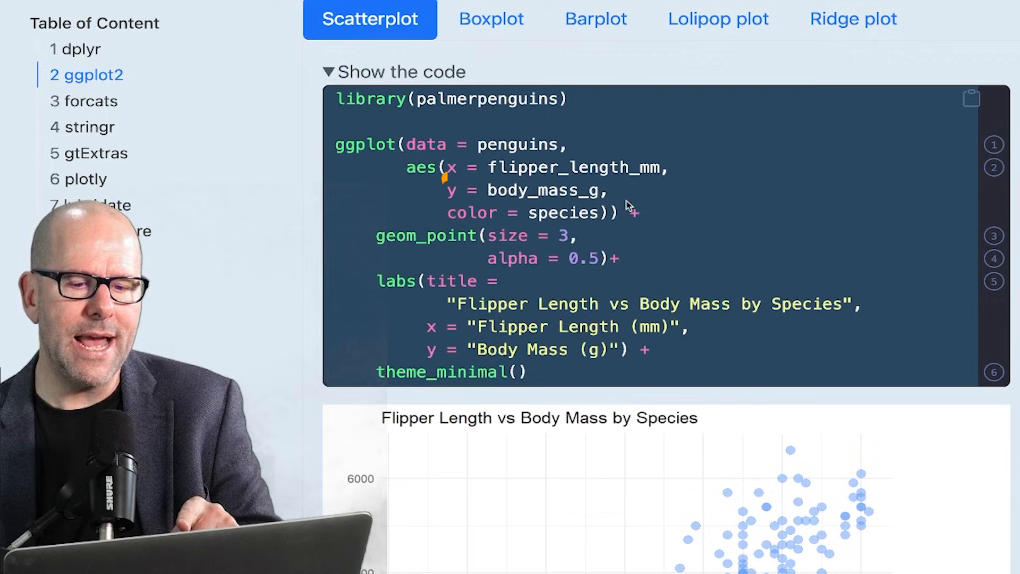
pyautogui.moveTo(480, 220)
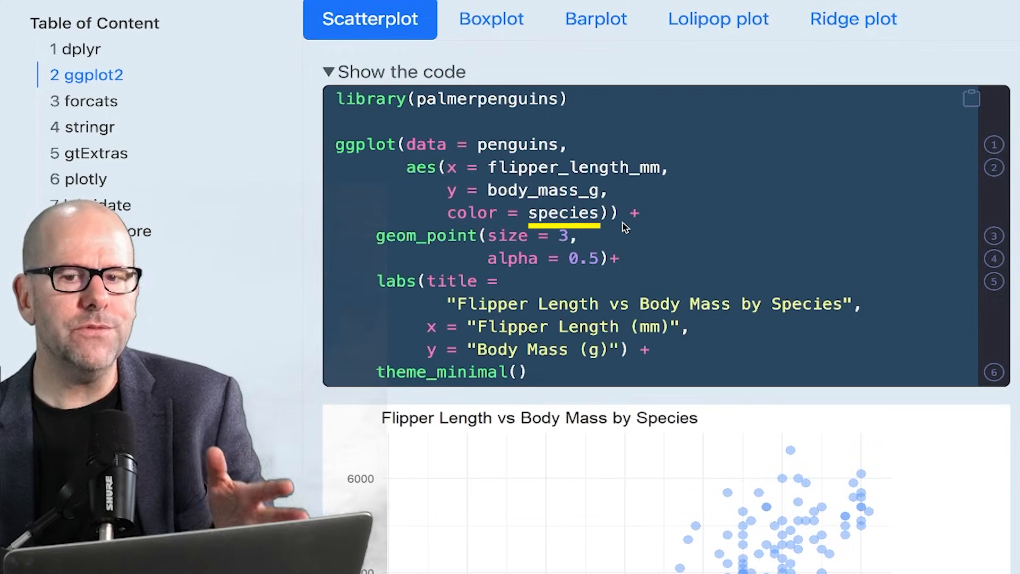
pyautogui.scroll(-3)
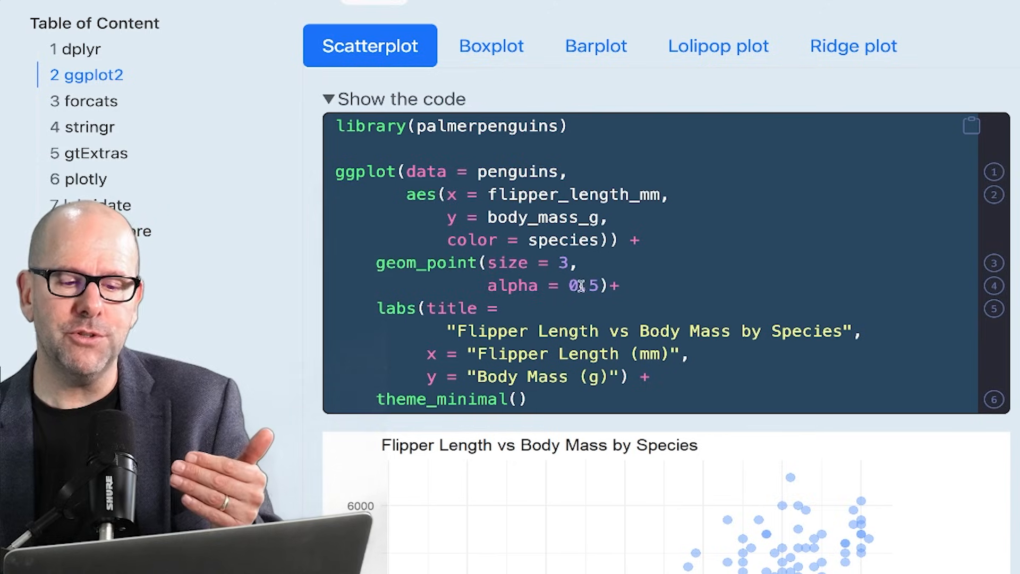
pyautogui.moveTo(583, 272)
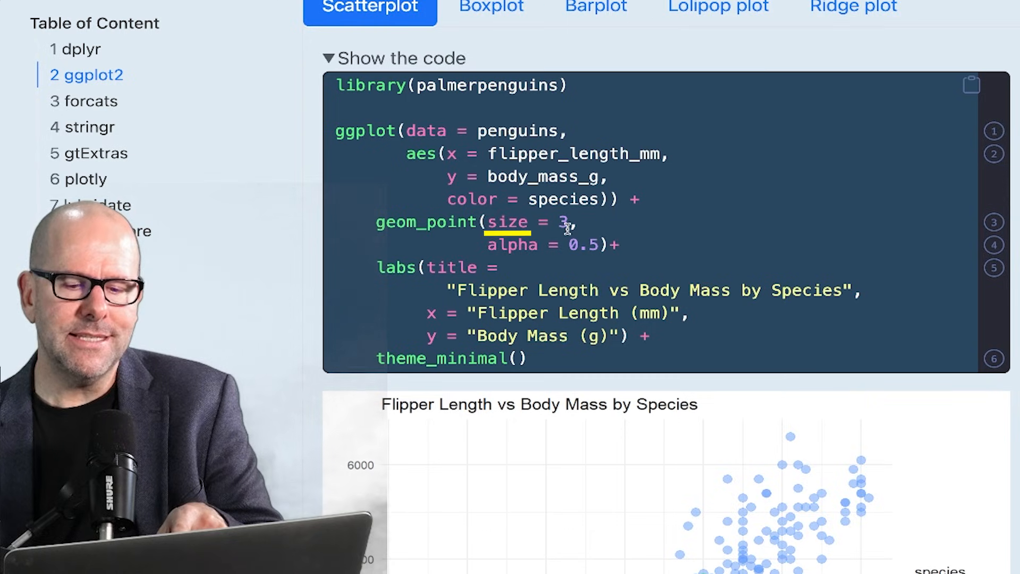
# Scroll through the scatterplot code, then switch to the Boxplot tab of bill length by species.
pyautogui.scroll(-3)
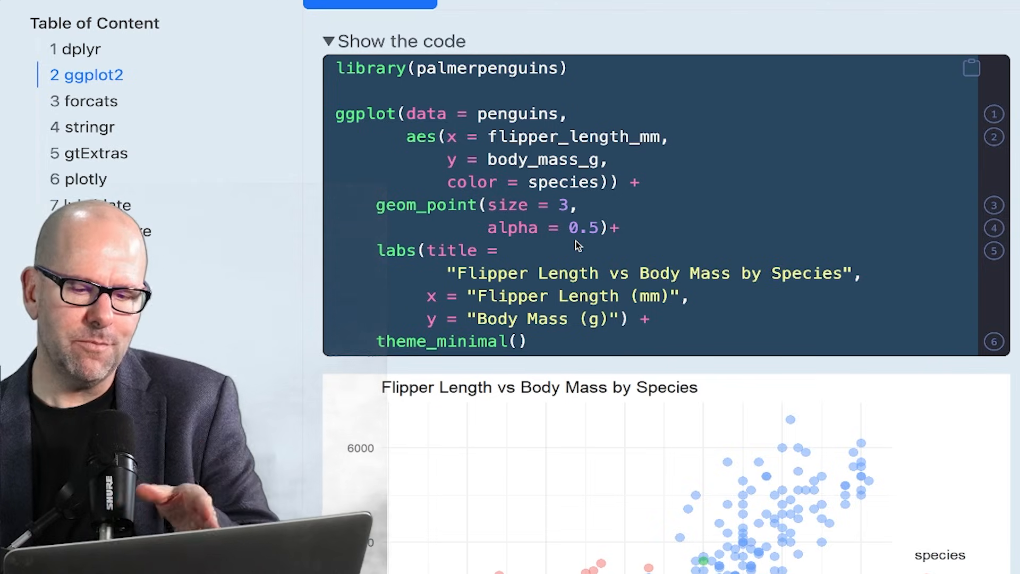
pyautogui.scroll(-3)
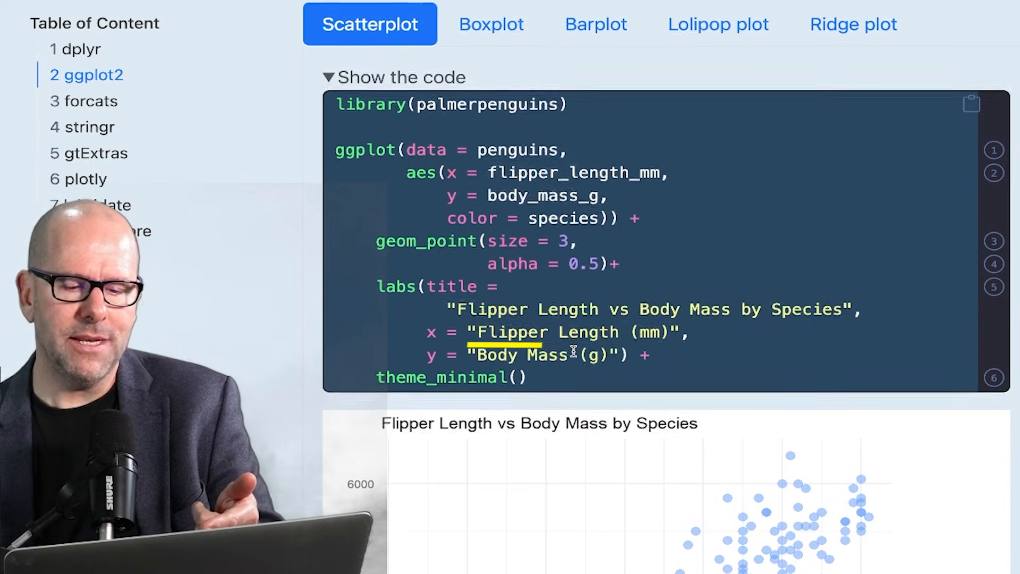
pyautogui.scroll(-3)
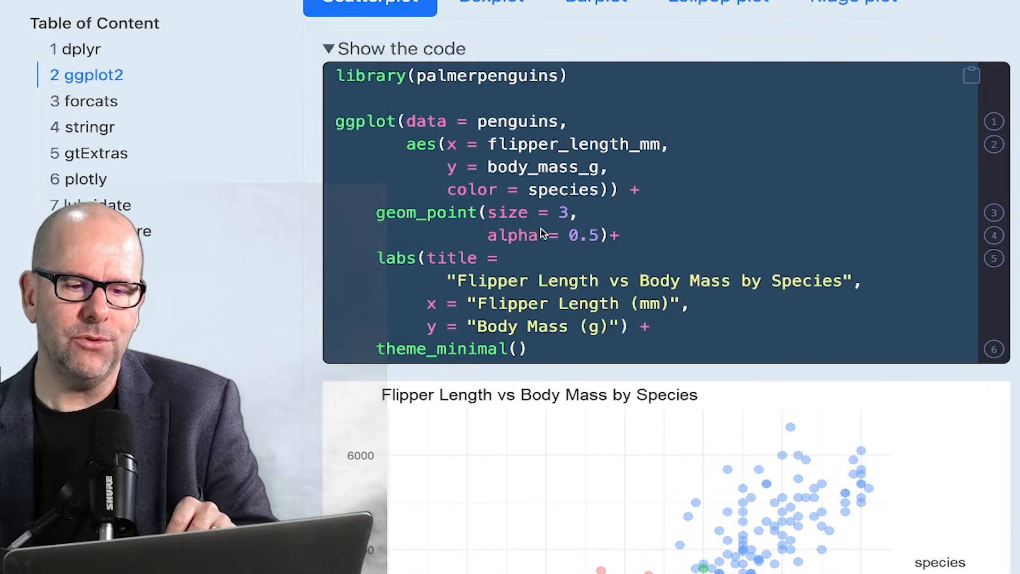
pyautogui.scroll(3)
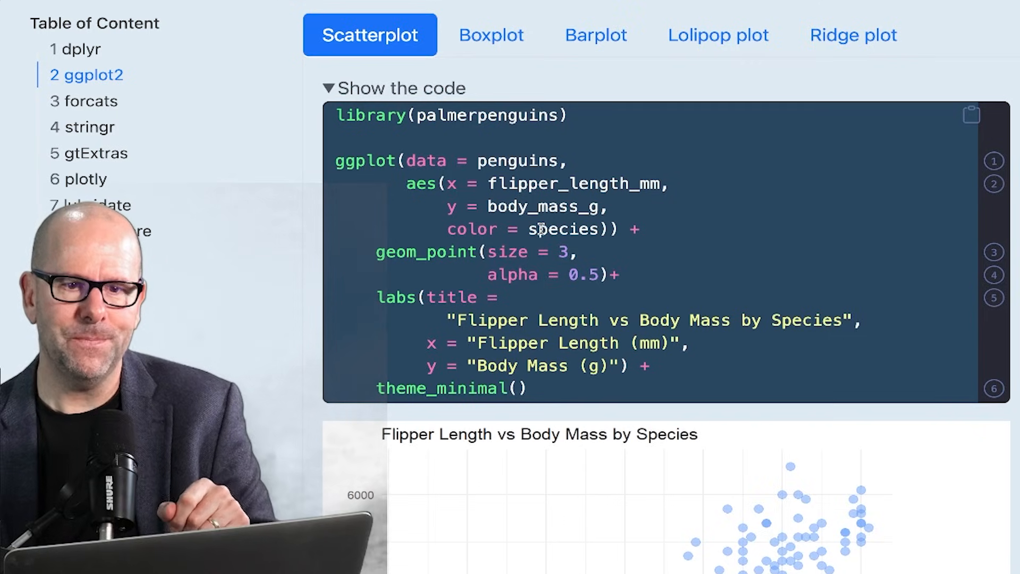
pyautogui.click(490, 34)
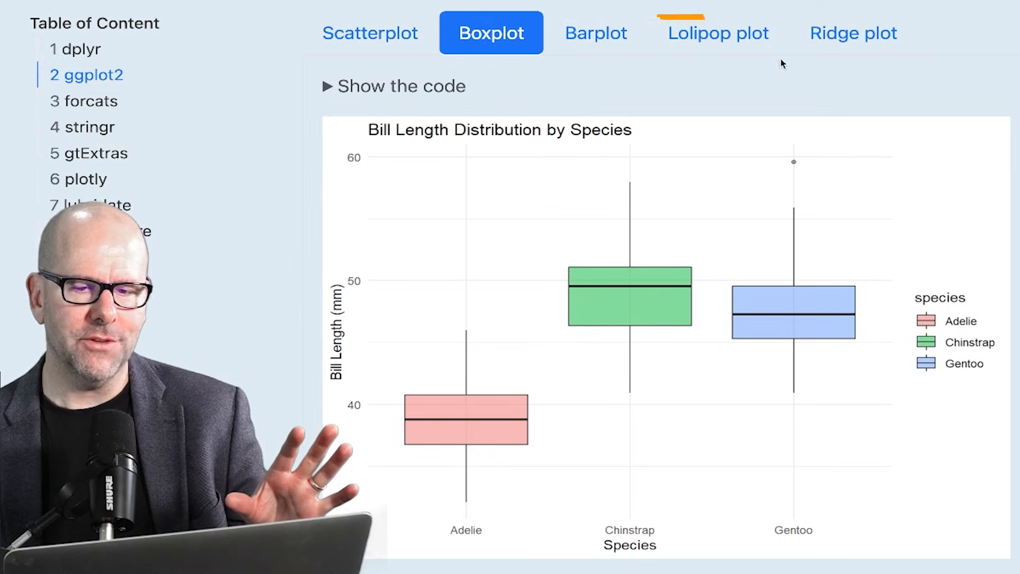
pyautogui.moveTo(626, 91)
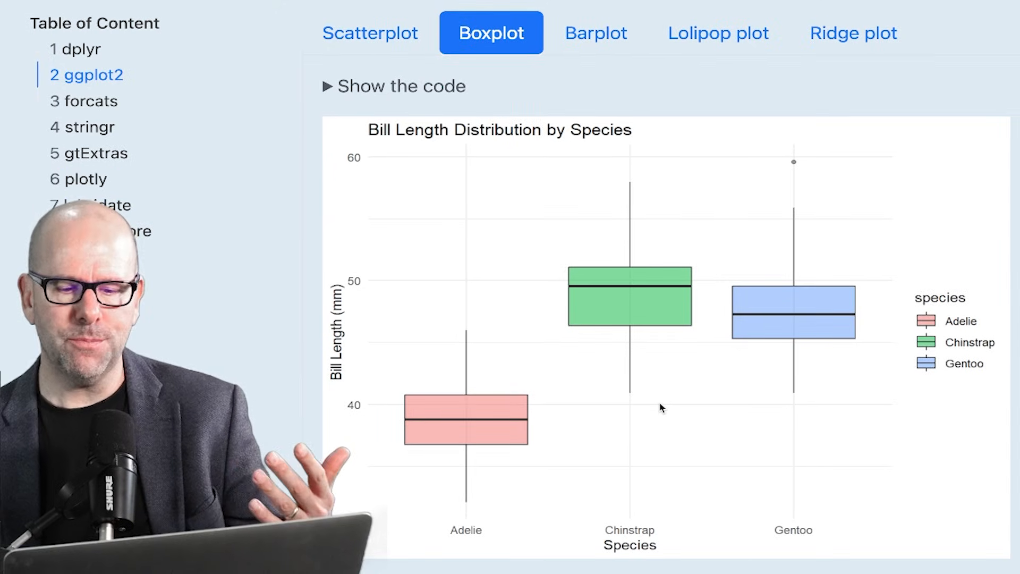
pyautogui.moveTo(990, 319)
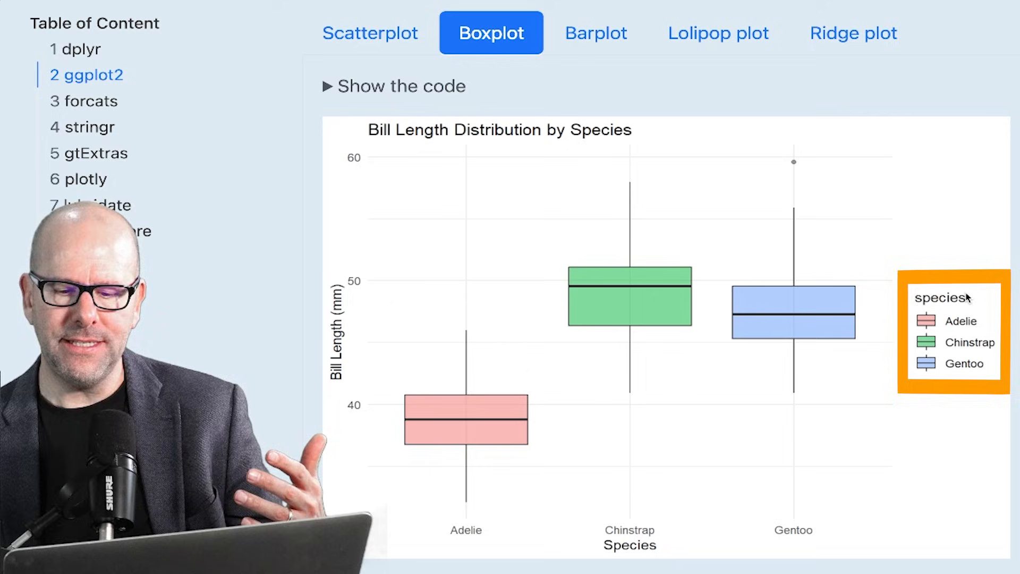
pyautogui.moveTo(585, 524)
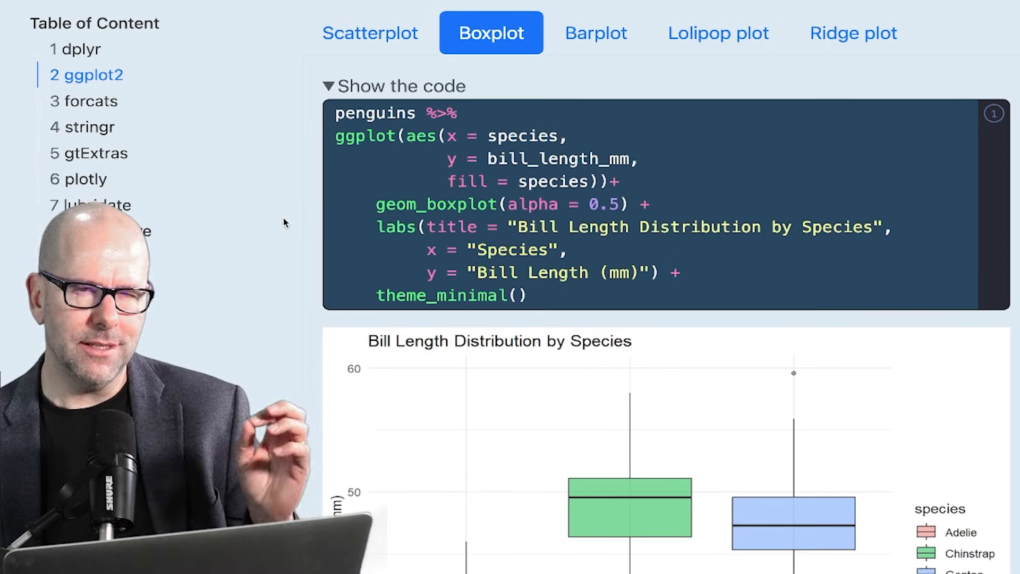
pyautogui.moveTo(333, 121)
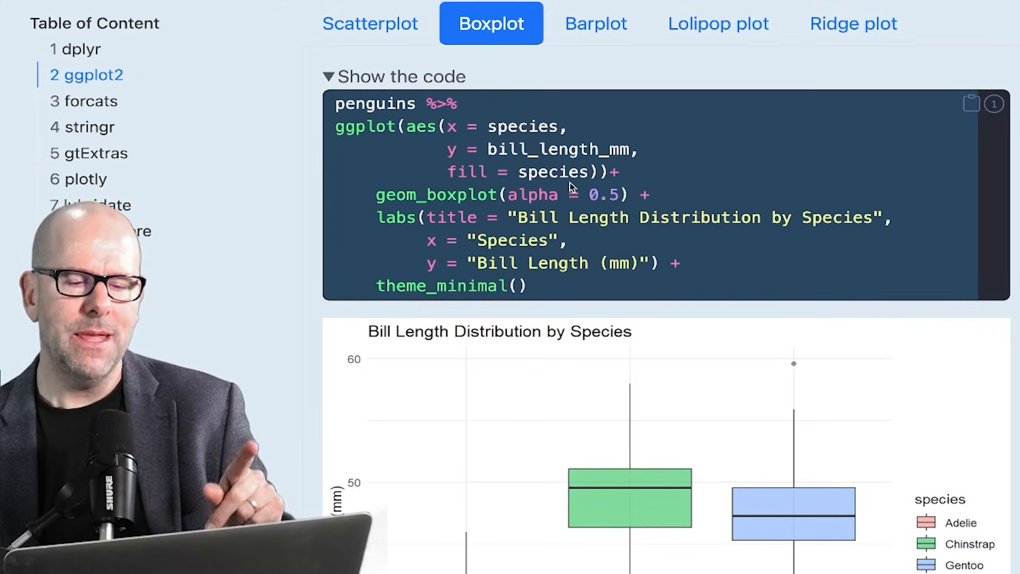
pyautogui.scroll(-3)
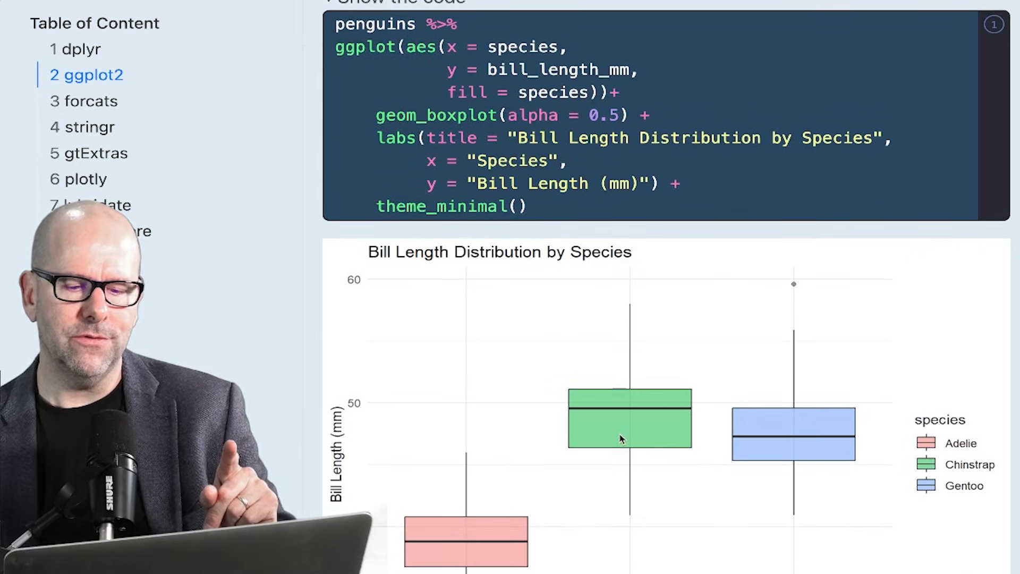
pyautogui.moveTo(648, 487)
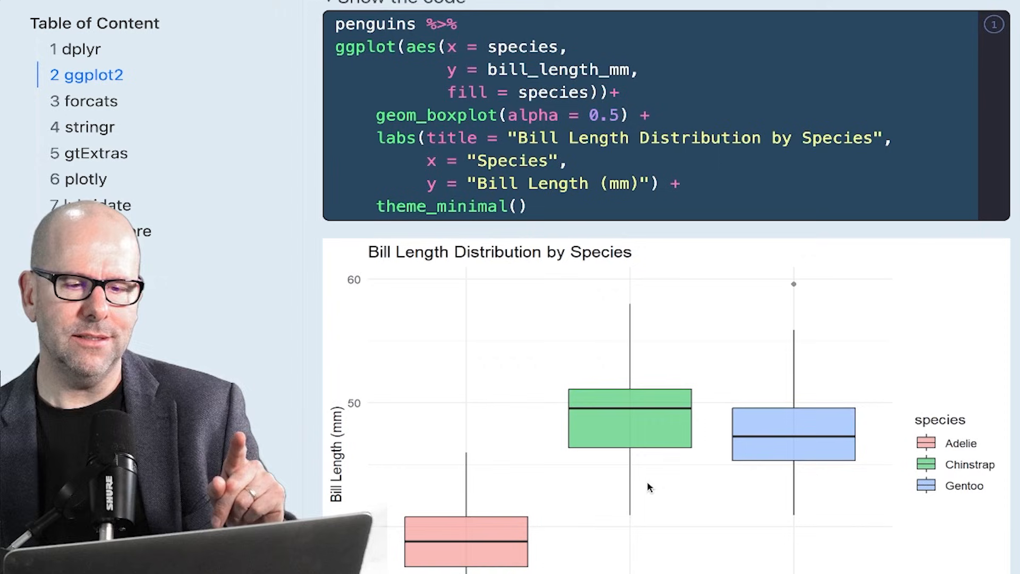
pyautogui.moveTo(555, 400)
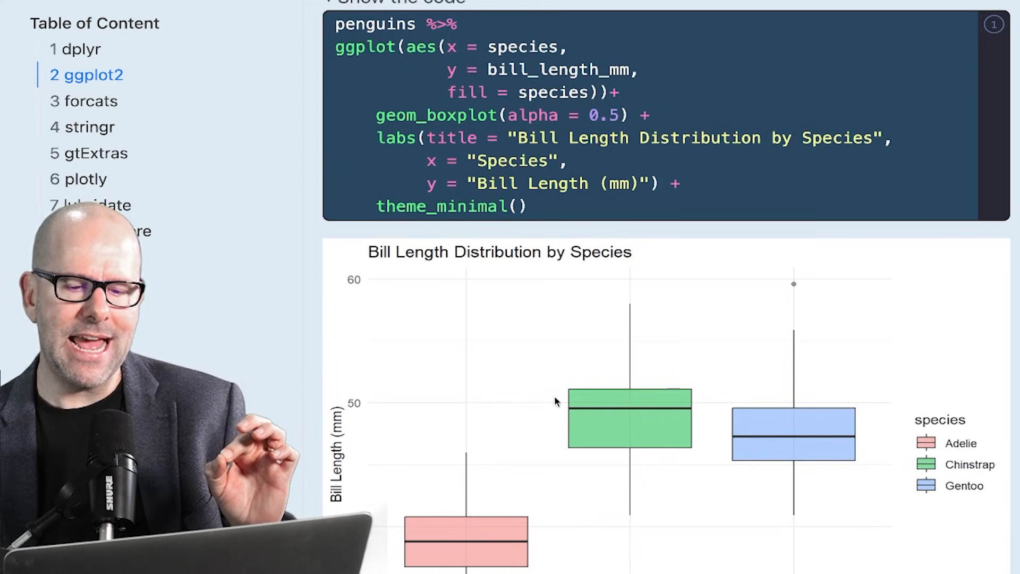
pyautogui.moveTo(684, 444)
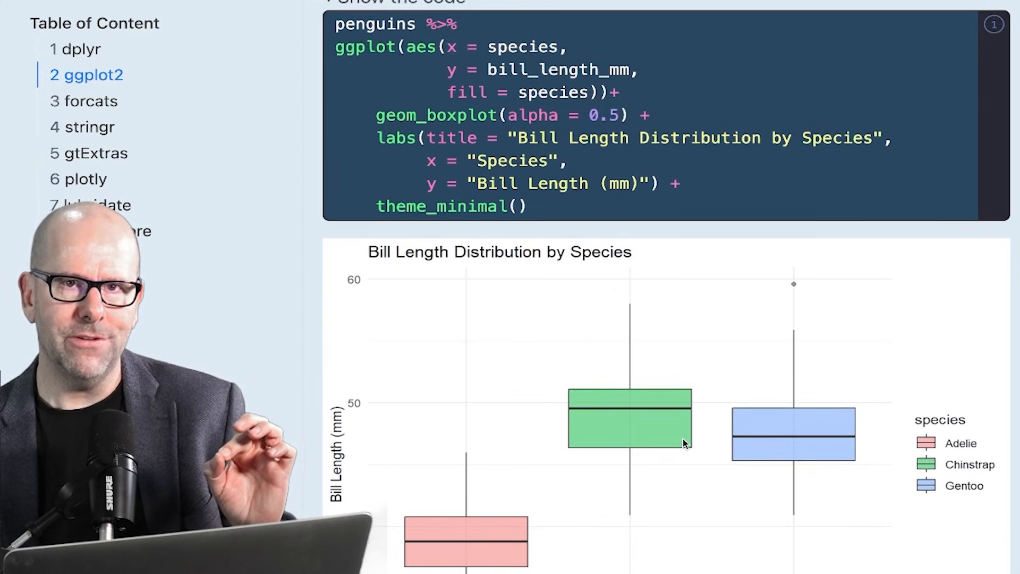
pyautogui.moveTo(588, 175)
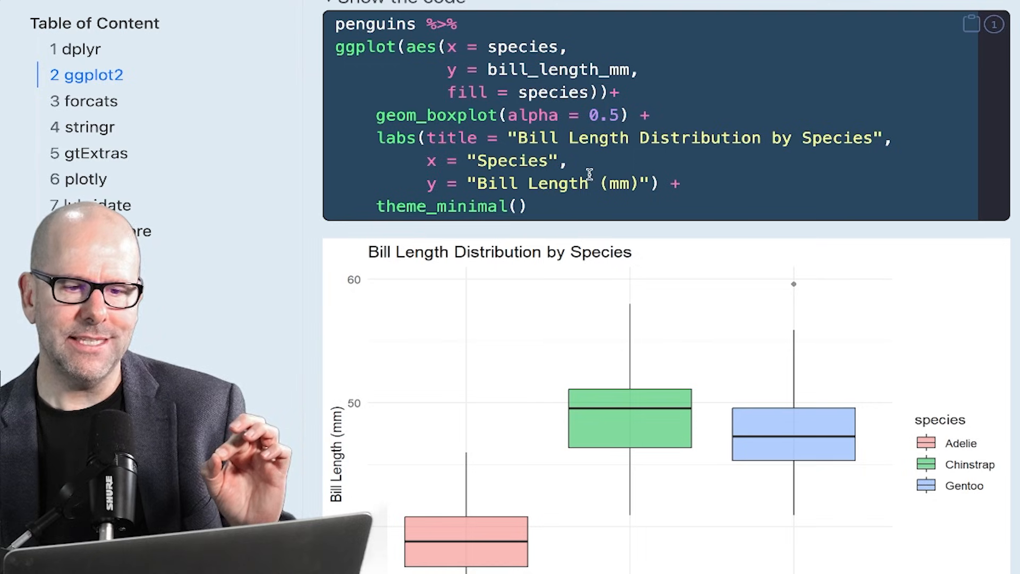
pyautogui.moveTo(610, 393)
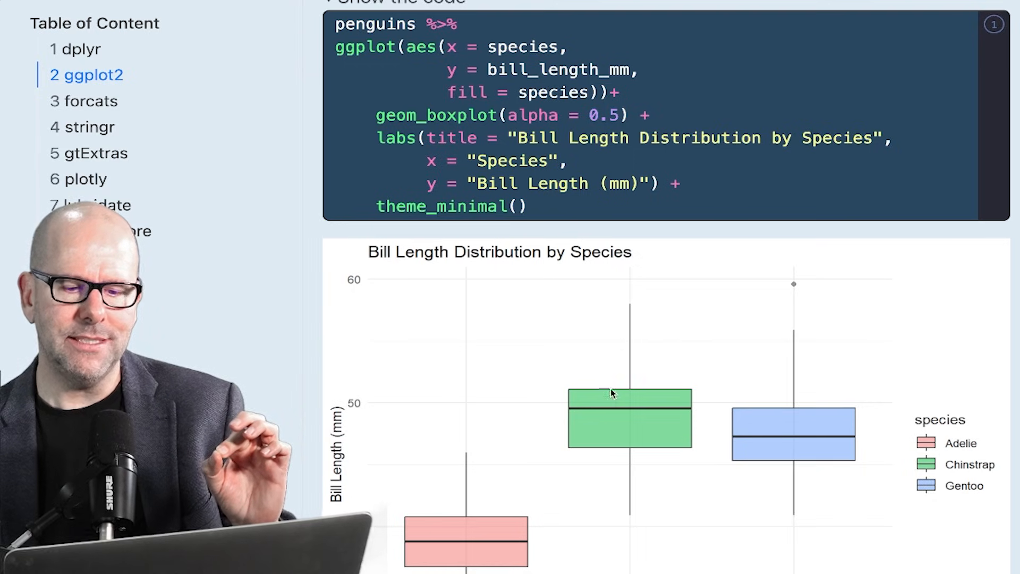
pyautogui.moveTo(487, 513)
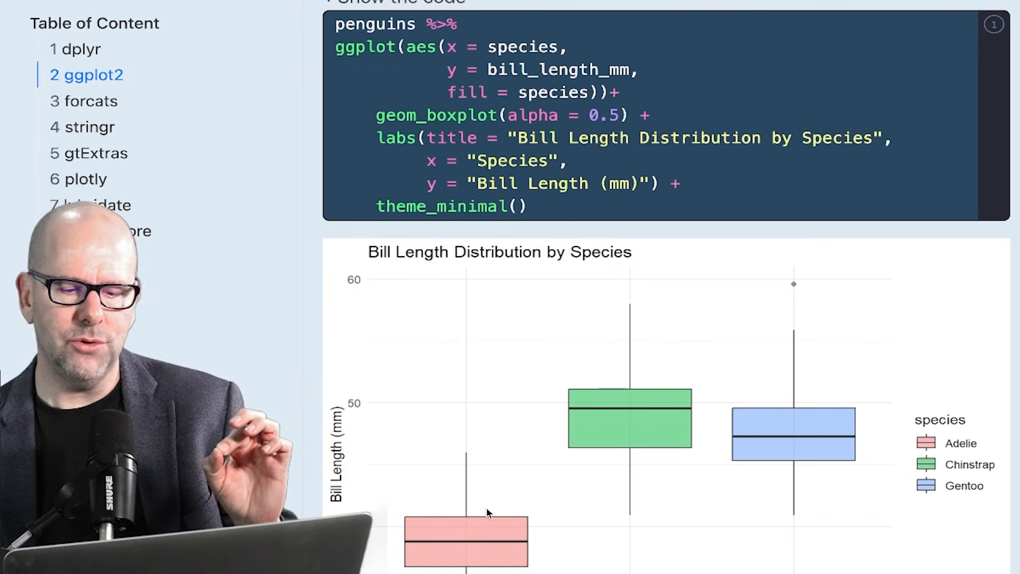
pyautogui.moveTo(637, 416)
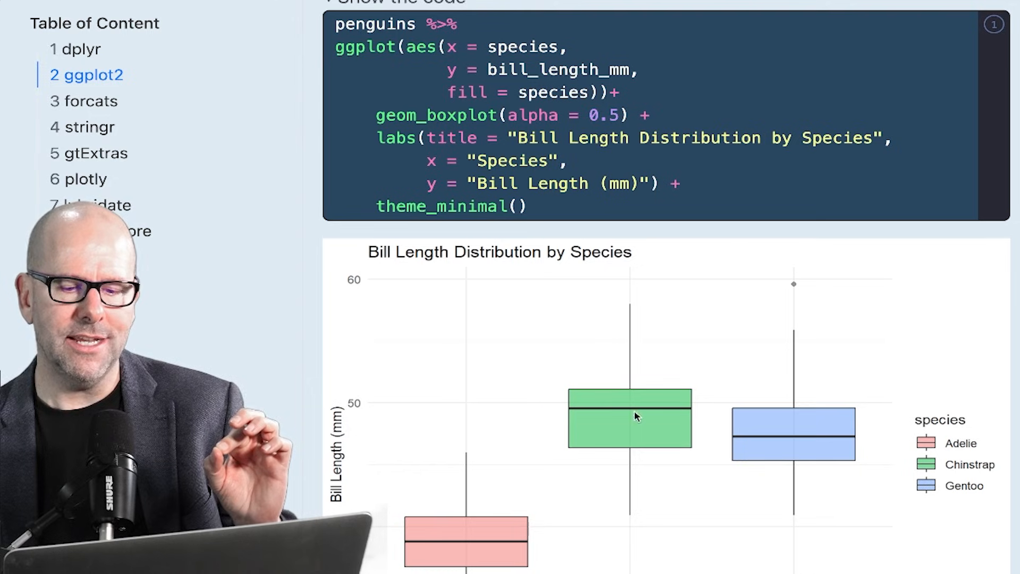
pyautogui.scroll(3)
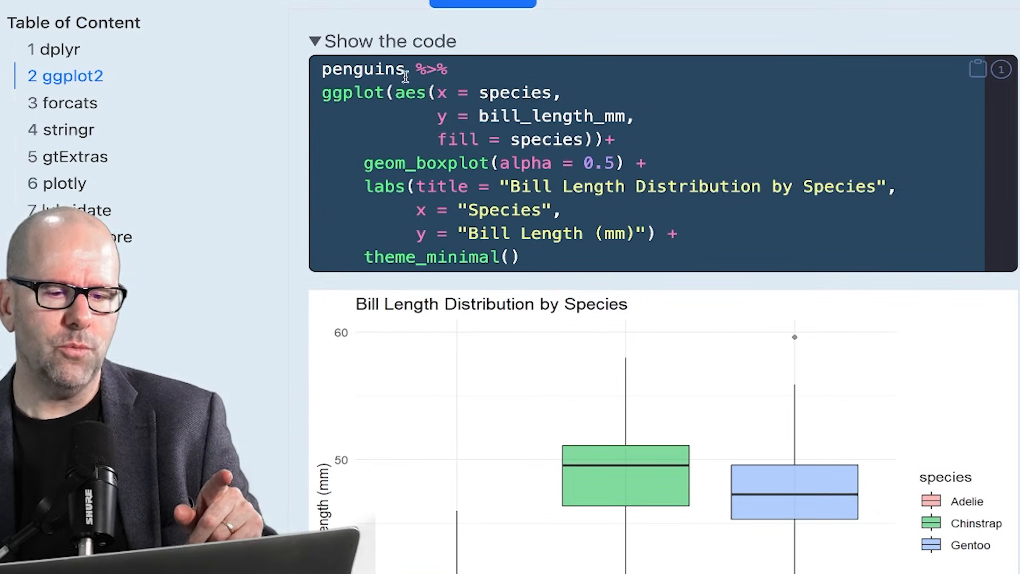
pyautogui.moveTo(453, 77)
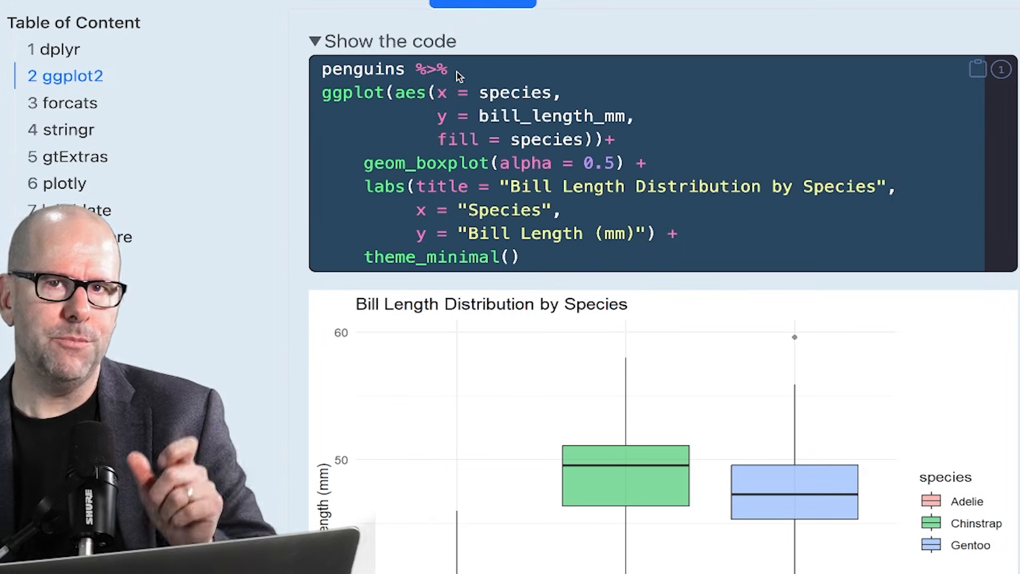
pyautogui.moveTo(540, 107)
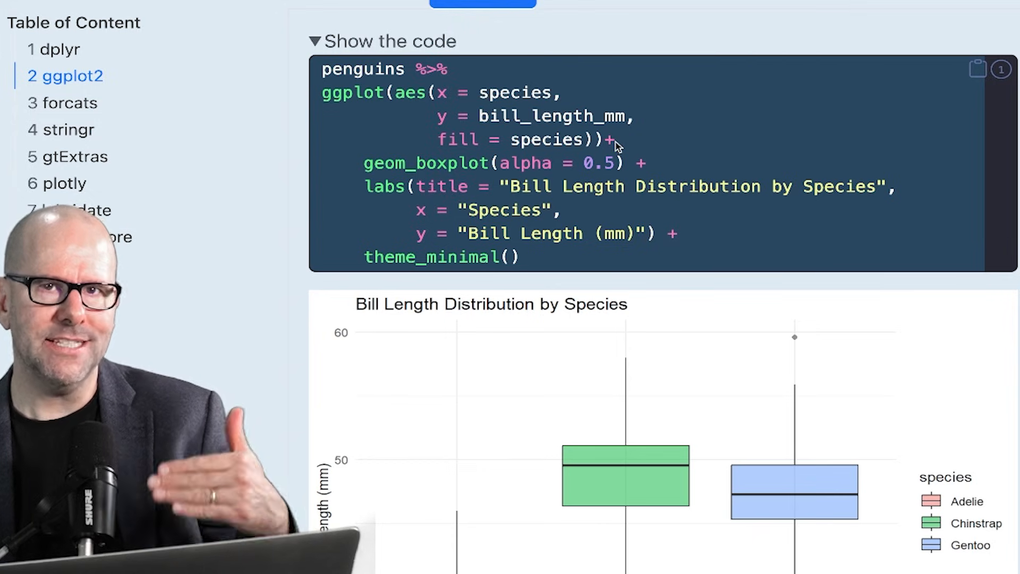
pyautogui.moveTo(558, 127)
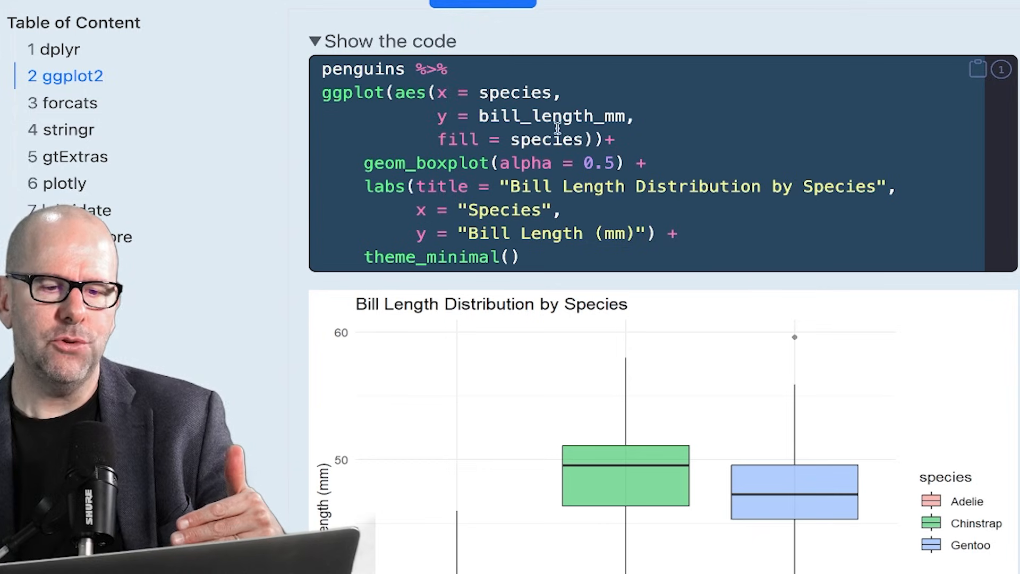
pyautogui.moveTo(616, 142)
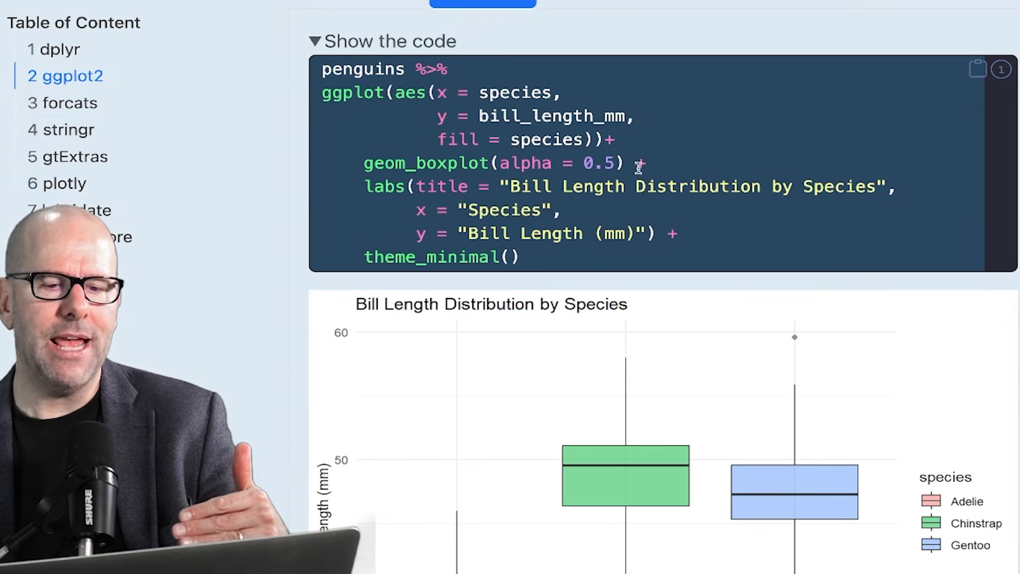
pyautogui.moveTo(556, 270)
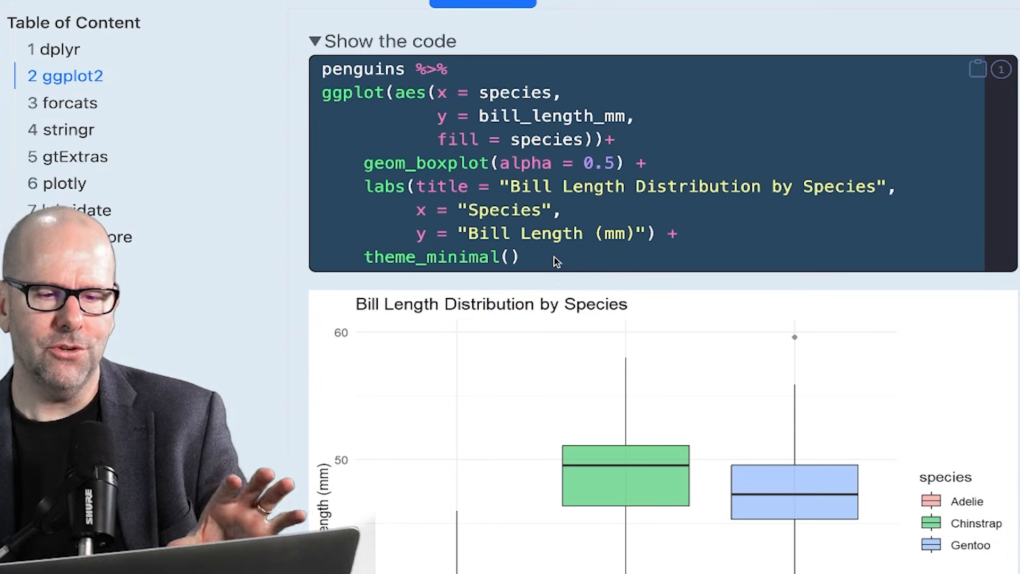
# Switch to the Barplot tab and expand the code behind the average body mass chart.
pyautogui.click(595, 28)
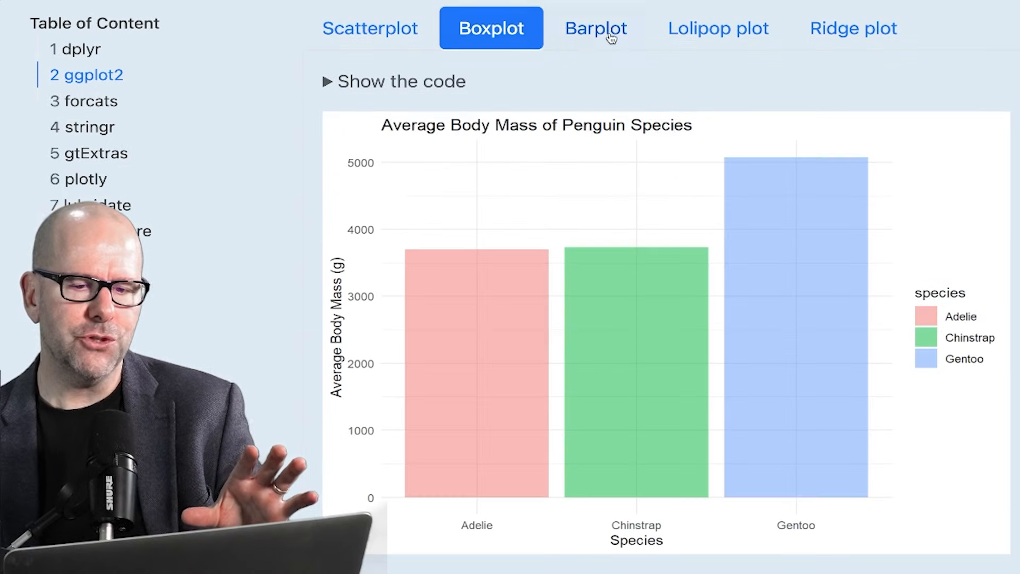
pyautogui.click(595, 28)
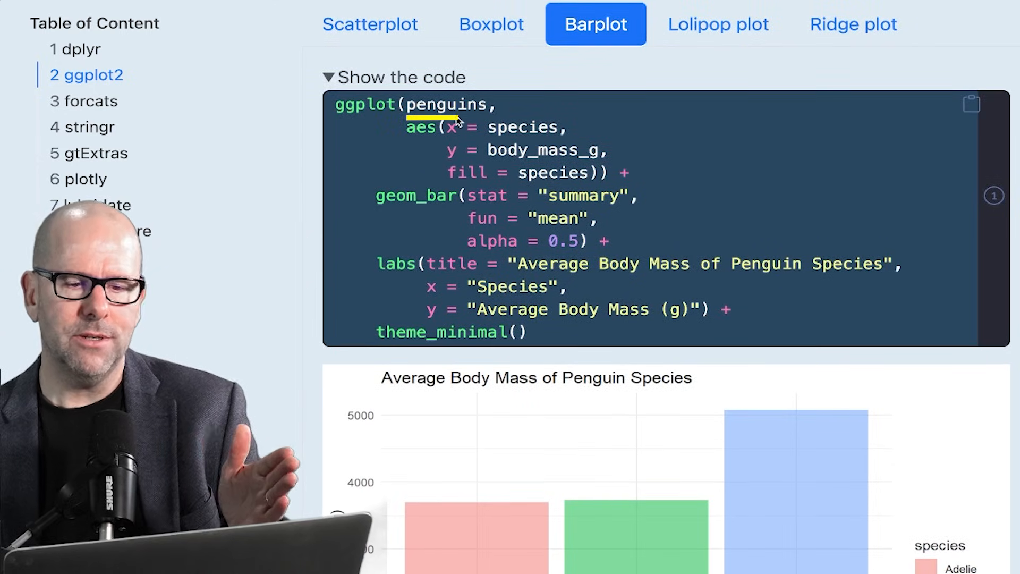
pyautogui.scroll(-3)
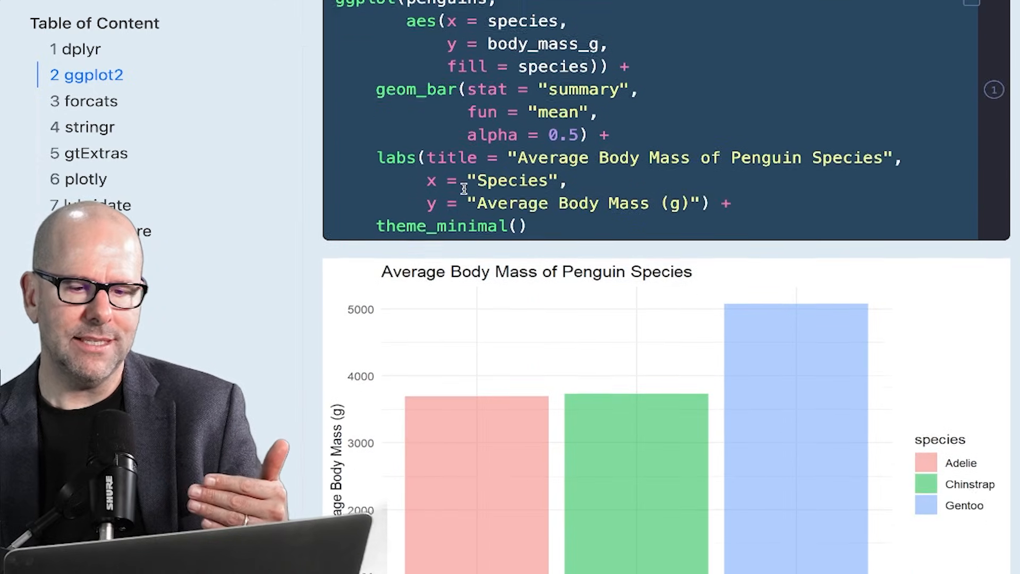
pyautogui.scroll(-3)
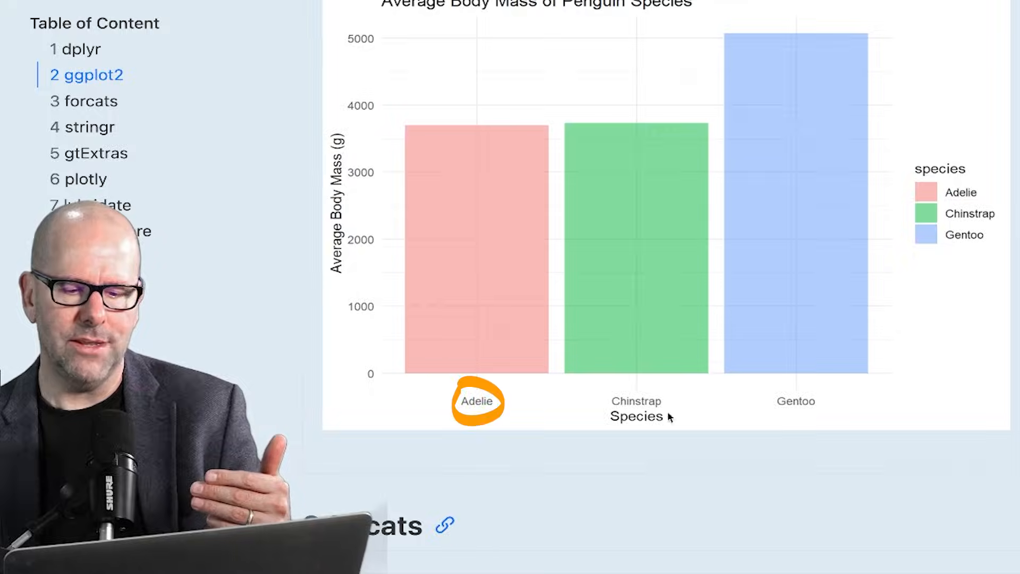
pyautogui.click(393, 15)
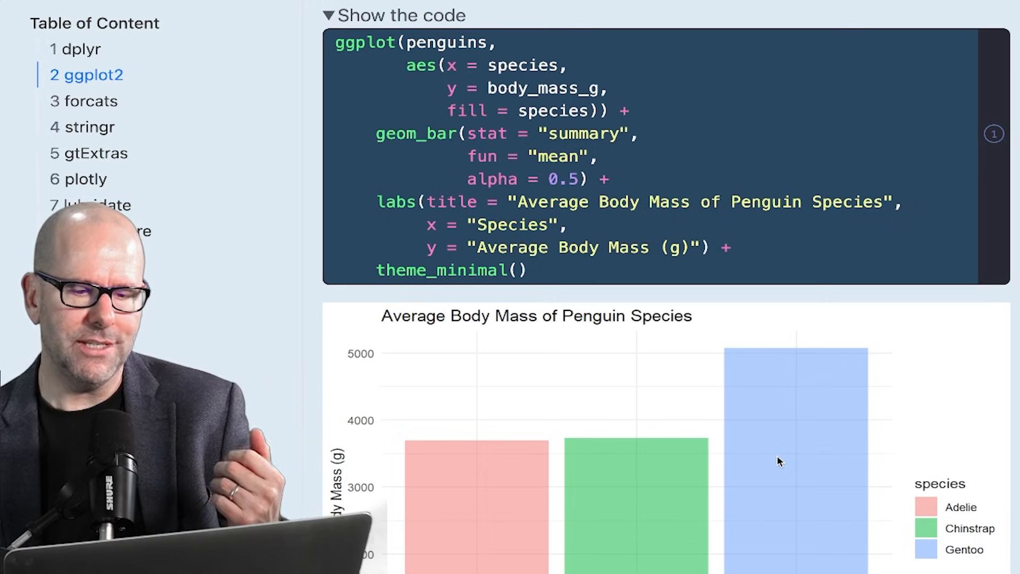
pyautogui.moveTo(627, 172)
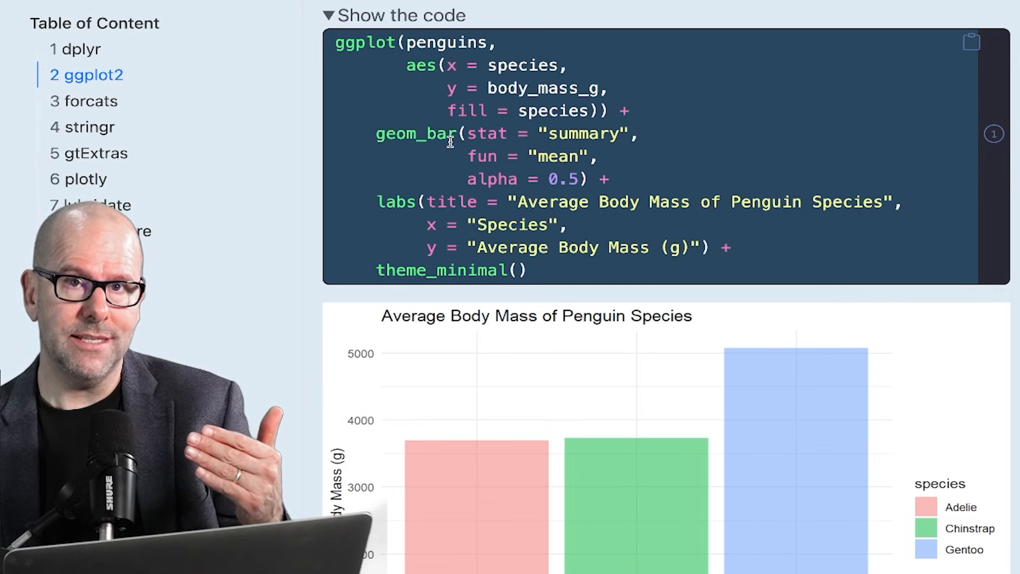
pyautogui.click(995, 134)
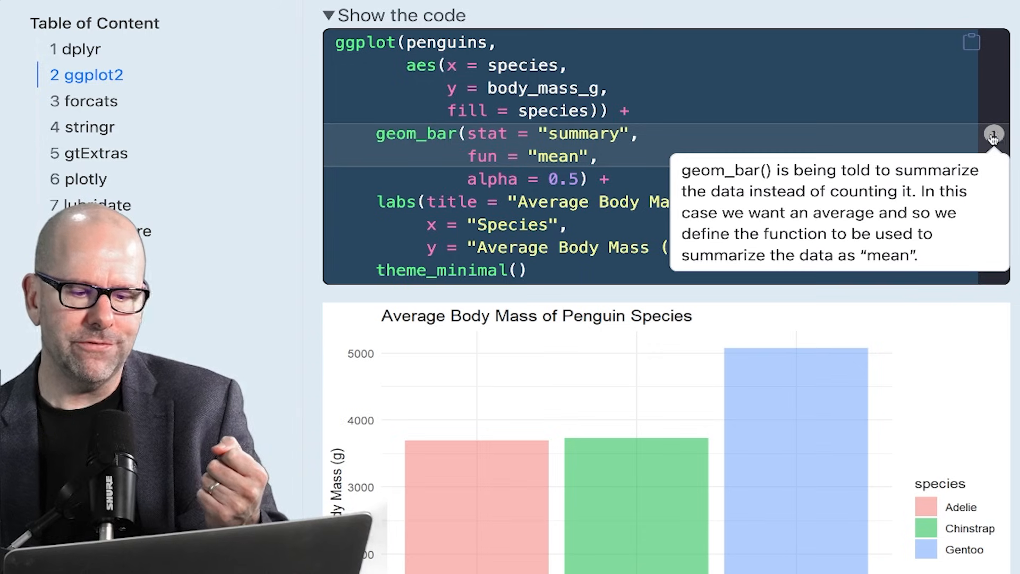
pyautogui.scroll(-3)
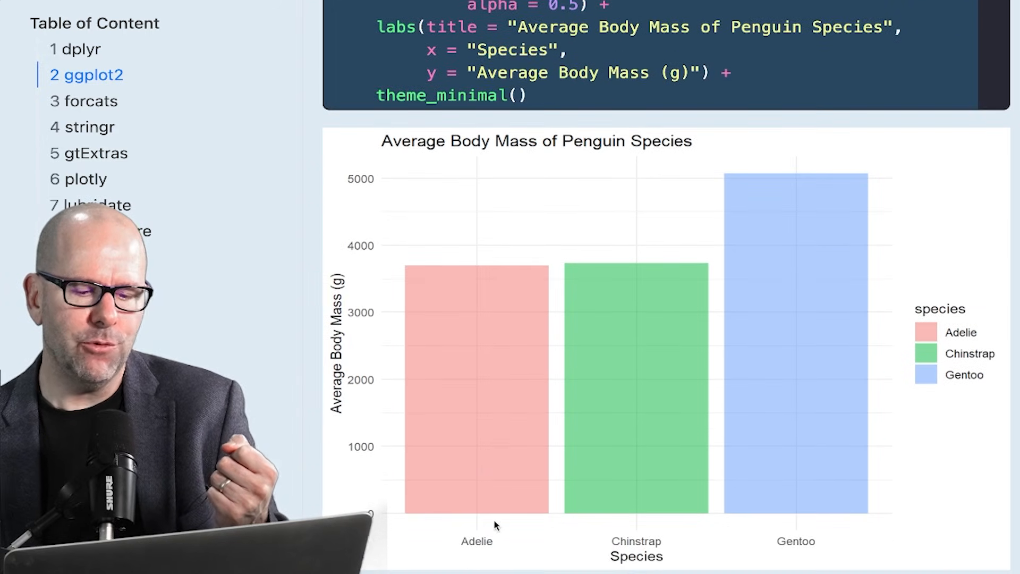
pyautogui.scroll(3)
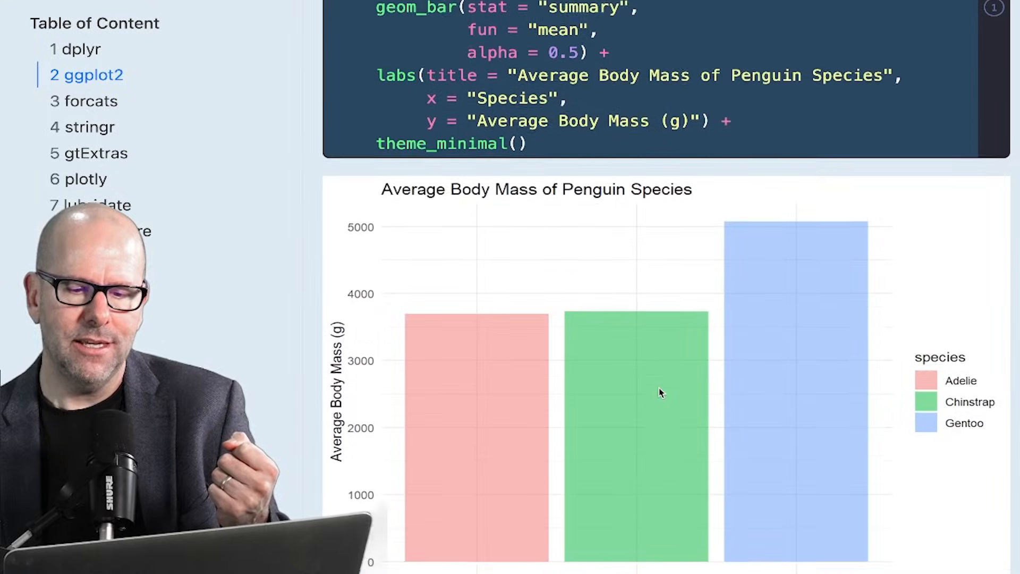
pyautogui.click(395, 24)
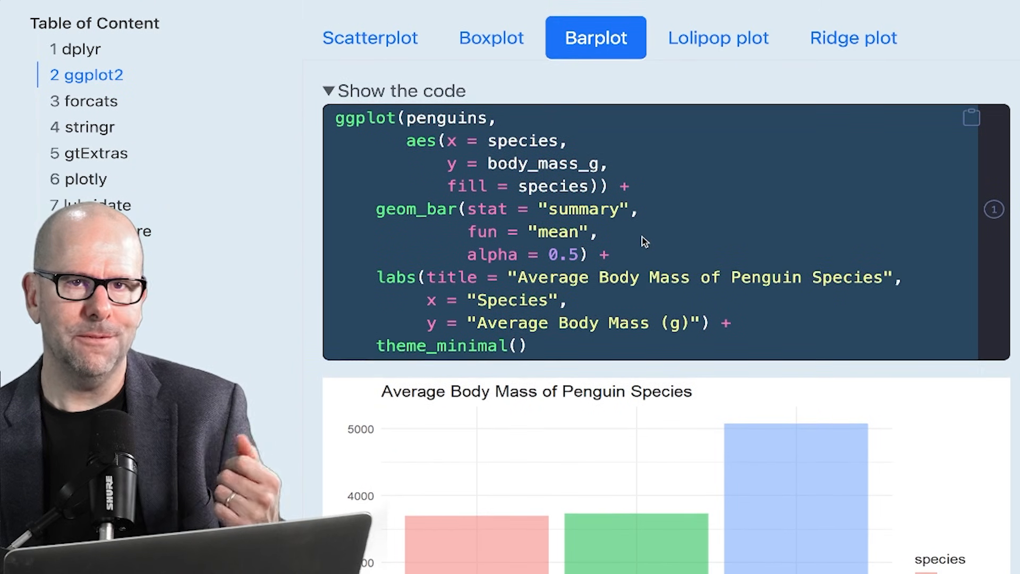
# View the Lincoln temperature ridge plot, then switch to the chicken-weight lollipop chart.
pyautogui.click(799, 42)
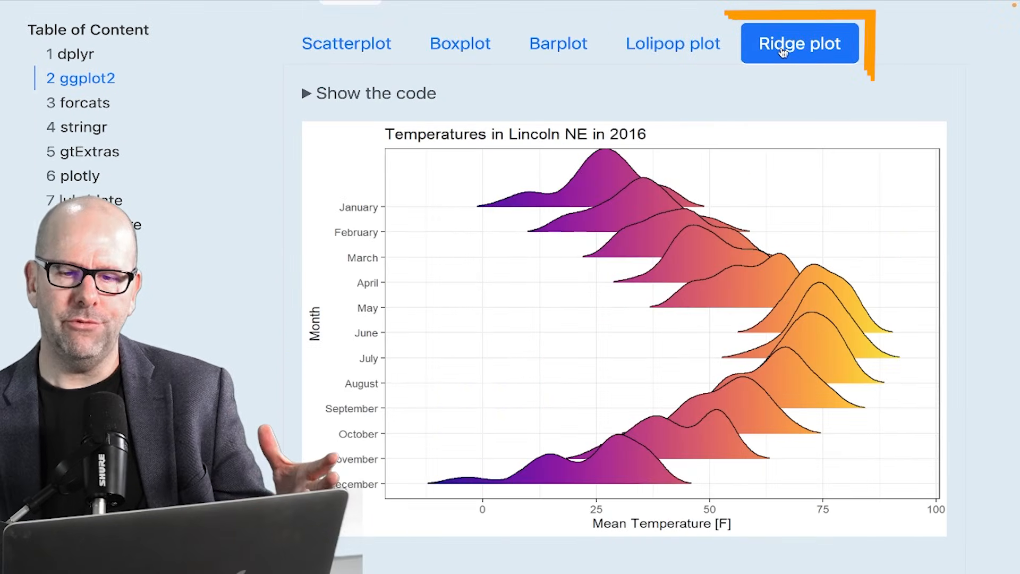
pyautogui.click(673, 42)
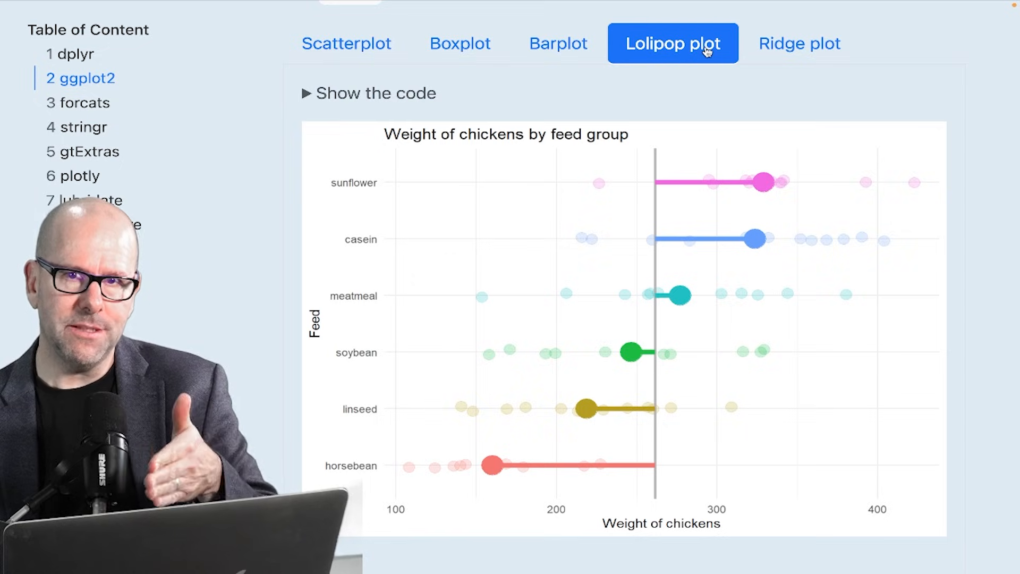
pyautogui.moveTo(308, 94)
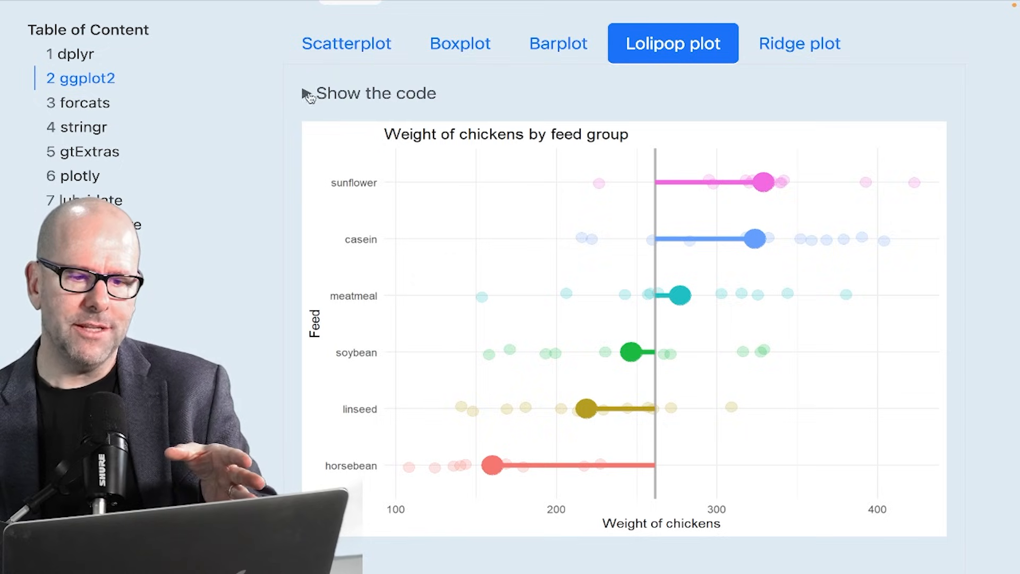
# Expand the lollipop chart's code and read annotation 4 explaining the geom_jitter layer.
pyautogui.click(310, 94)
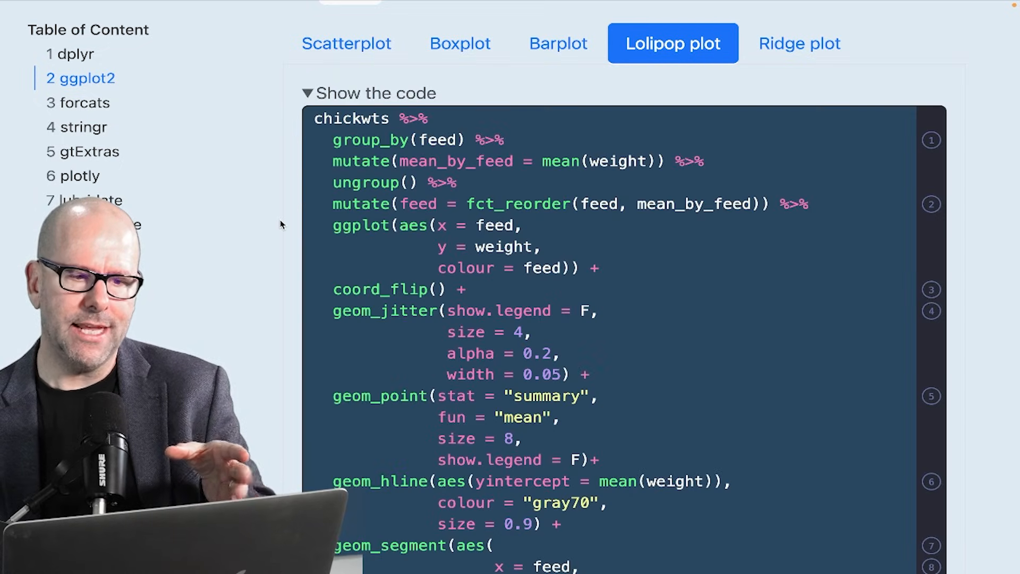
pyautogui.scroll(-3)
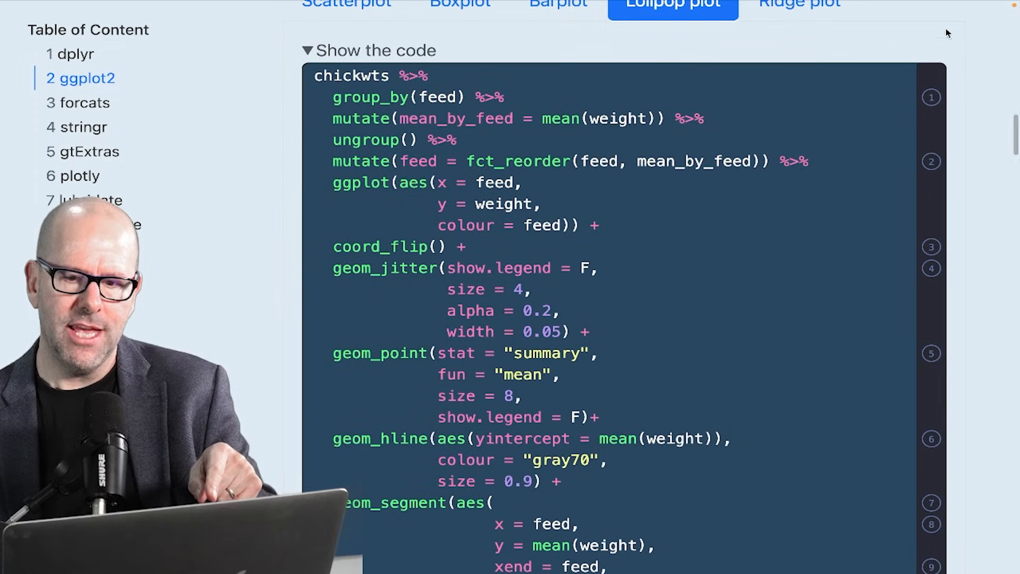
pyautogui.click(913, 77)
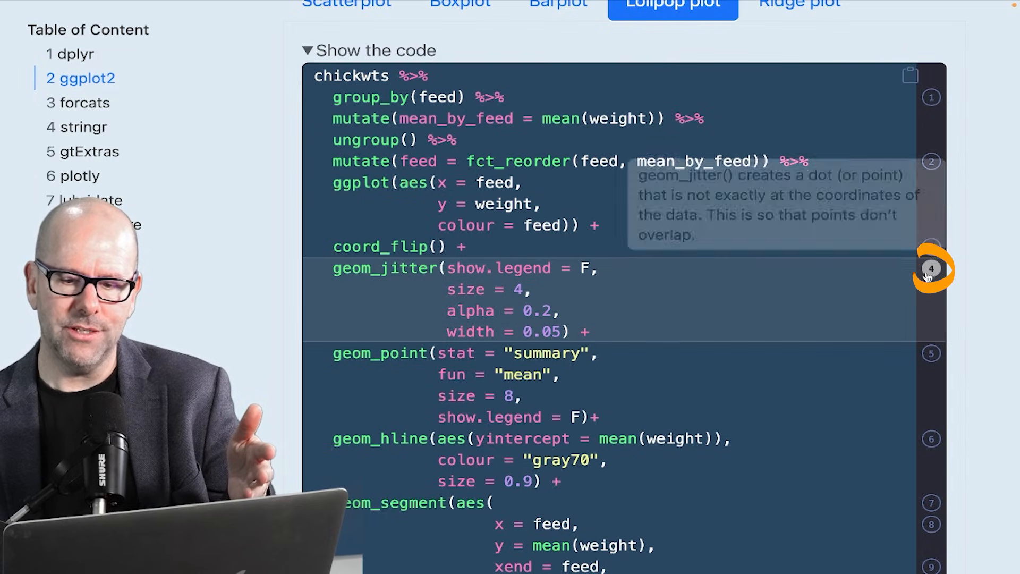
pyautogui.moveTo(947, 245)
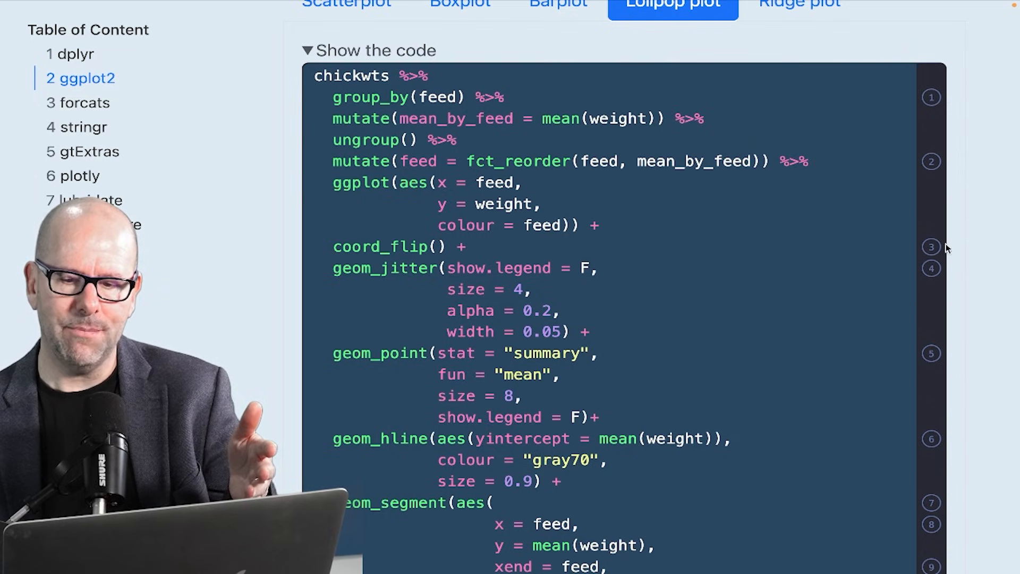